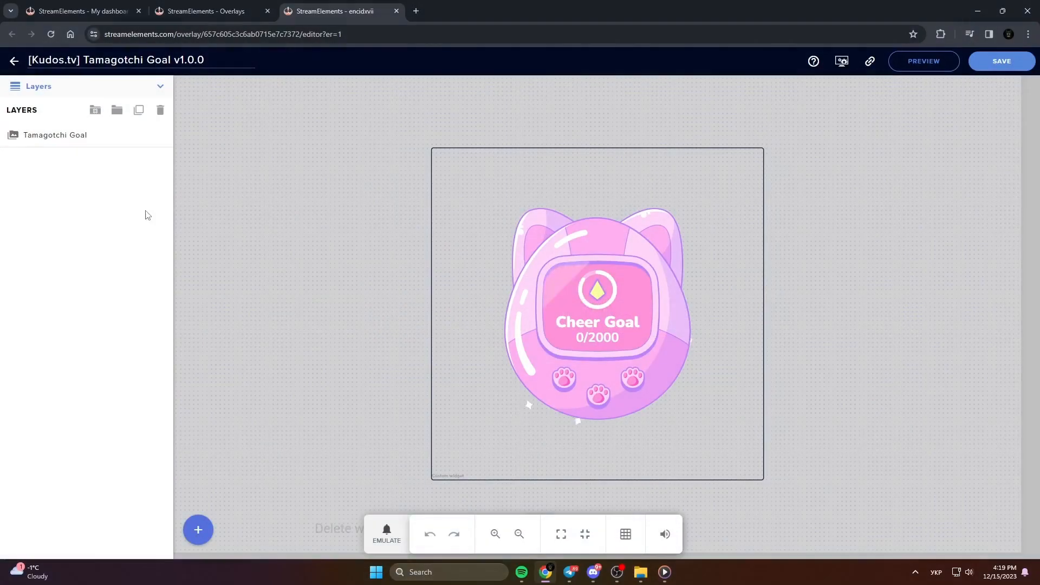
Show the streamelements.com landing page in the browser
left_click(55, 135)
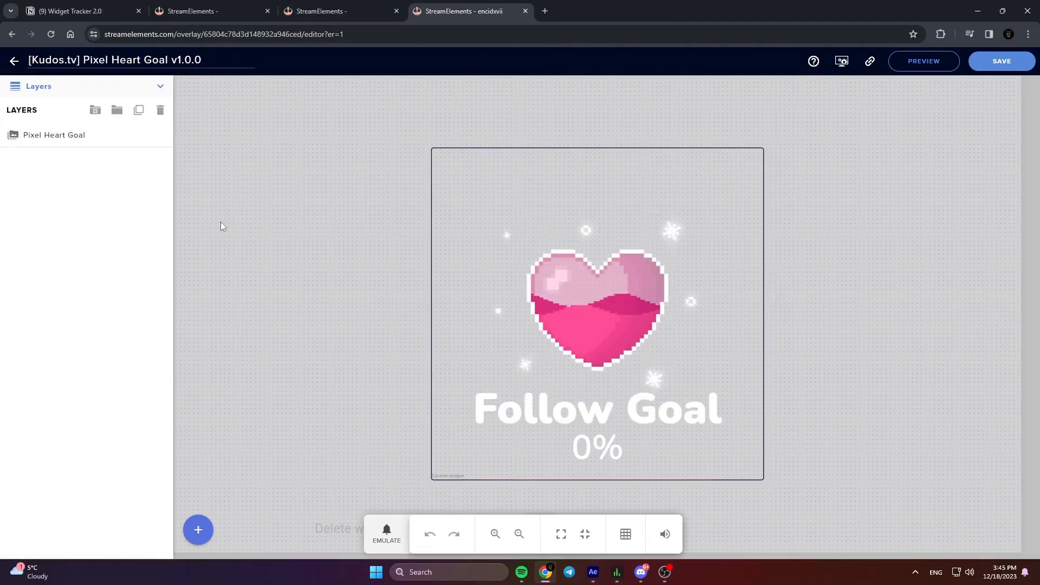
mouse_move(149, 174)
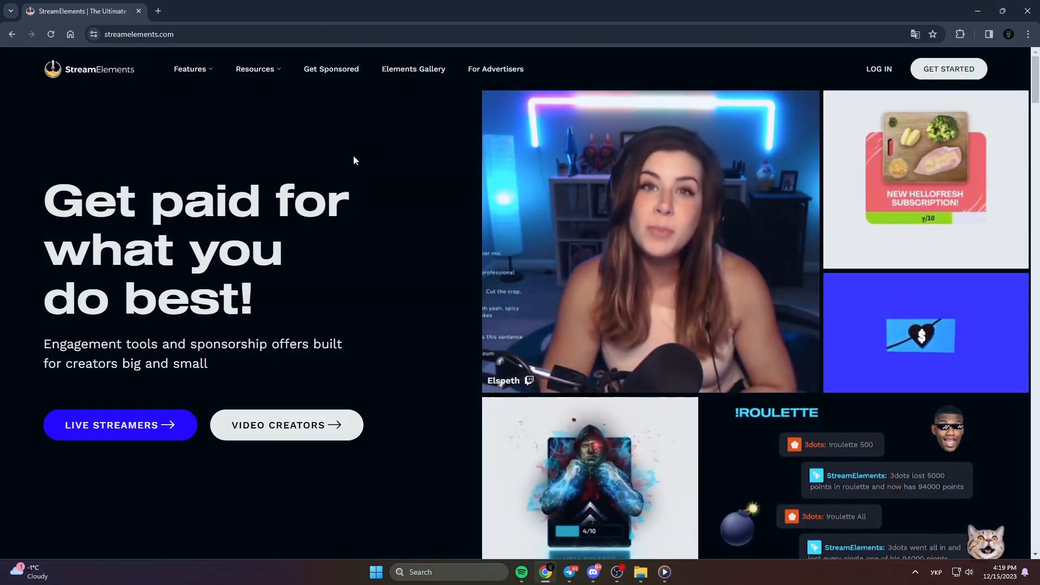
Minimize the browser to reveal the Tamagotchi folder on the desktop
left_click(948, 70)
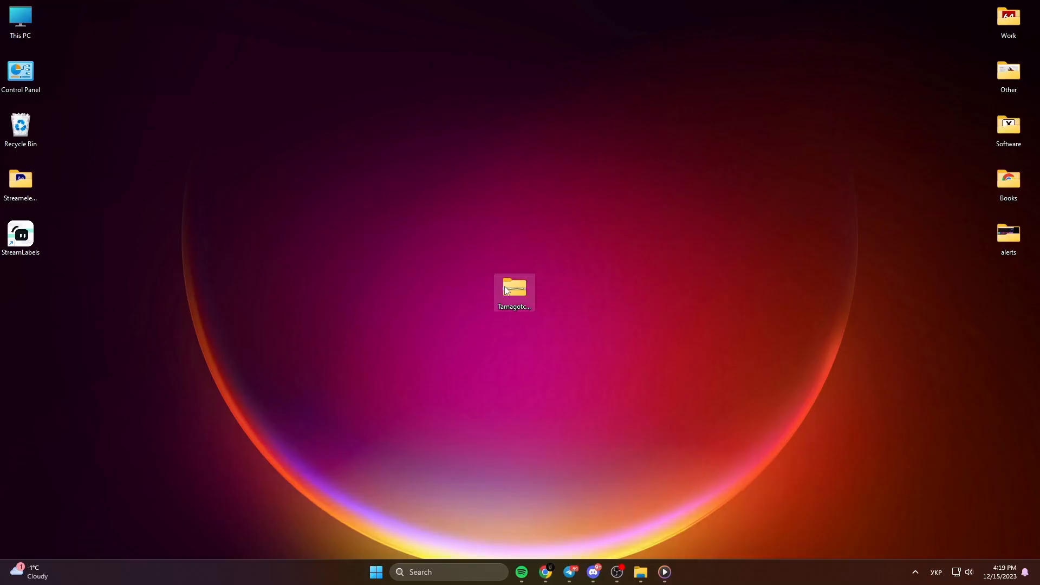
Open the Tamagotchi_Goal_Widget folder and import it into StreamElements' My Overlays
double_click(513, 289)
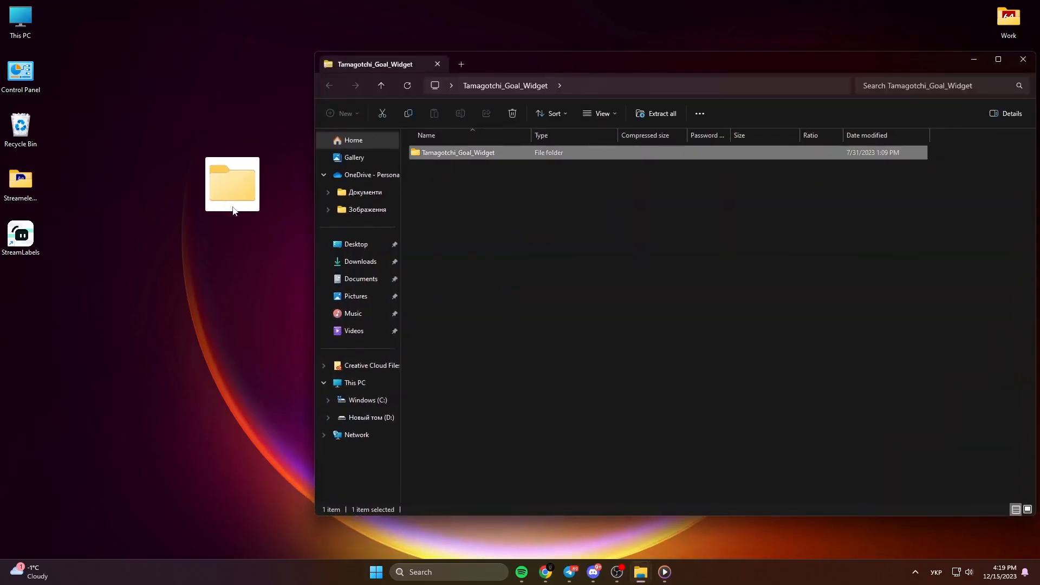
left_click(1023, 60)
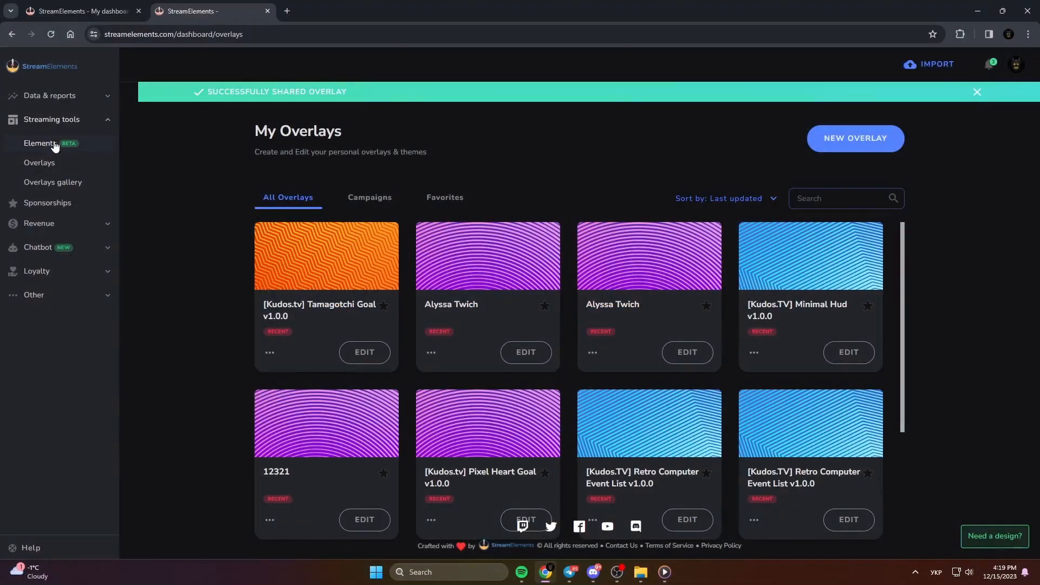
From the Overlays list, edit the [Kudos.tv] Tamagotchi Goal v1.0.0 card
left_click(39, 162)
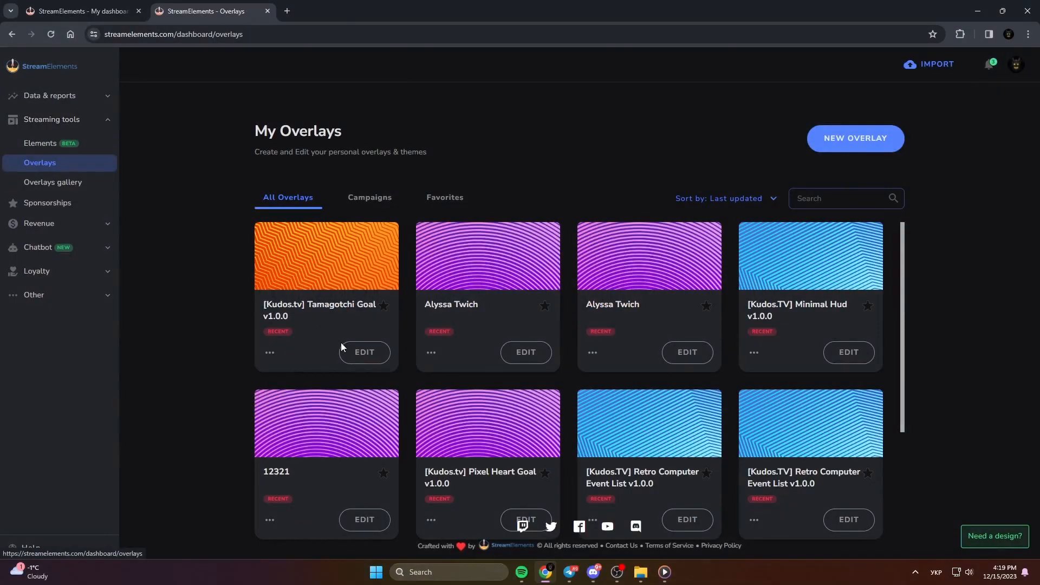
mouse_move(364, 352)
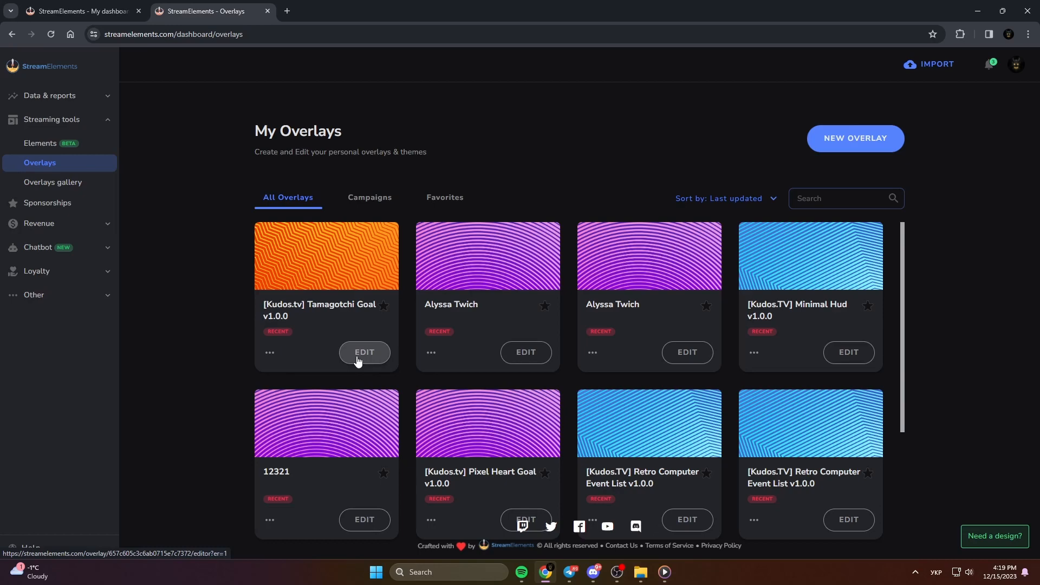
left_click(363, 355)
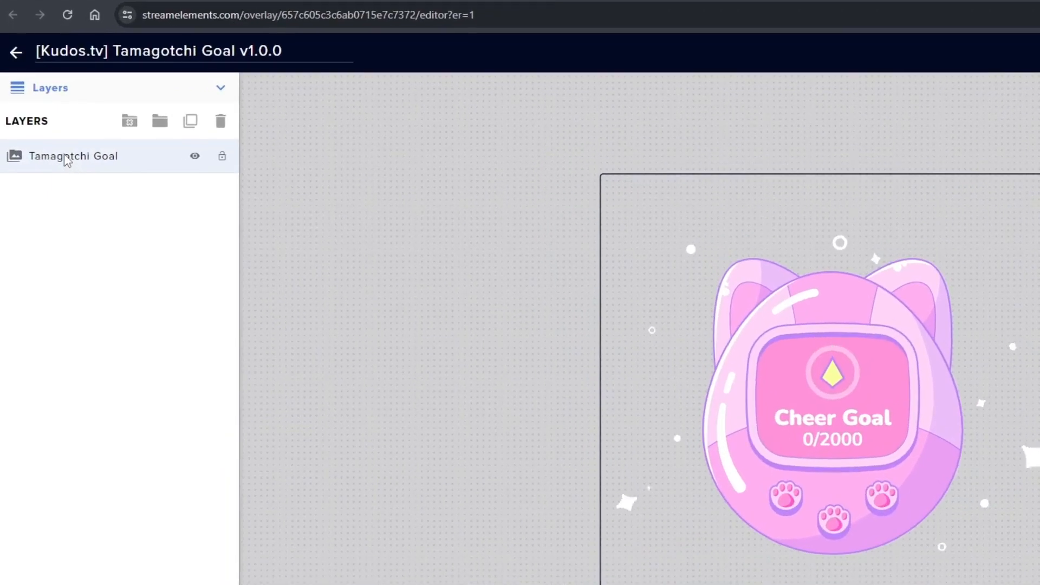
Open the Tamagotchi Goal layer's Goal Settings: Cheer Goal, 2000 target, Count/Total display
left_click(73, 156)
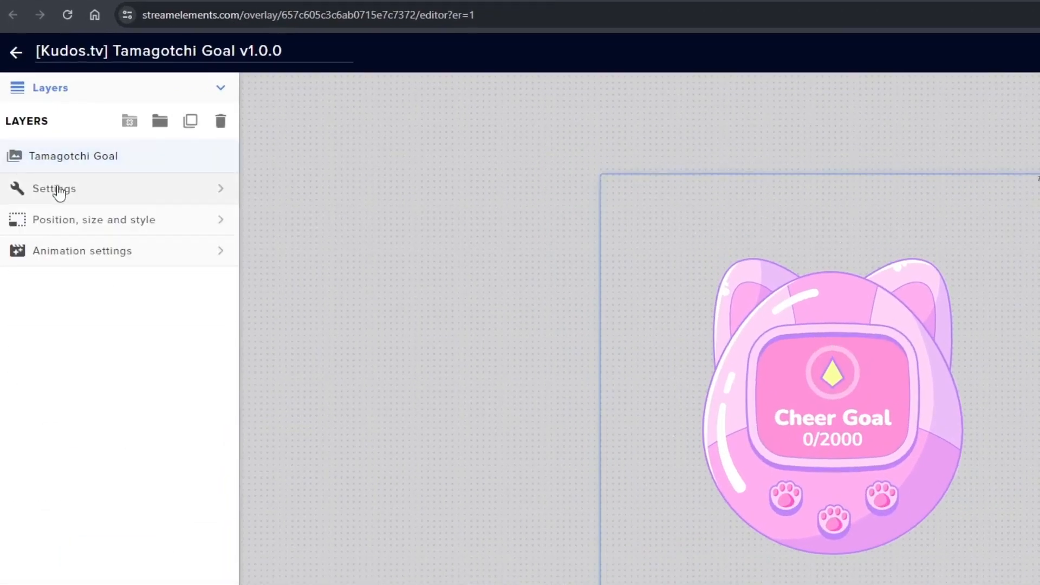
left_click(54, 188)
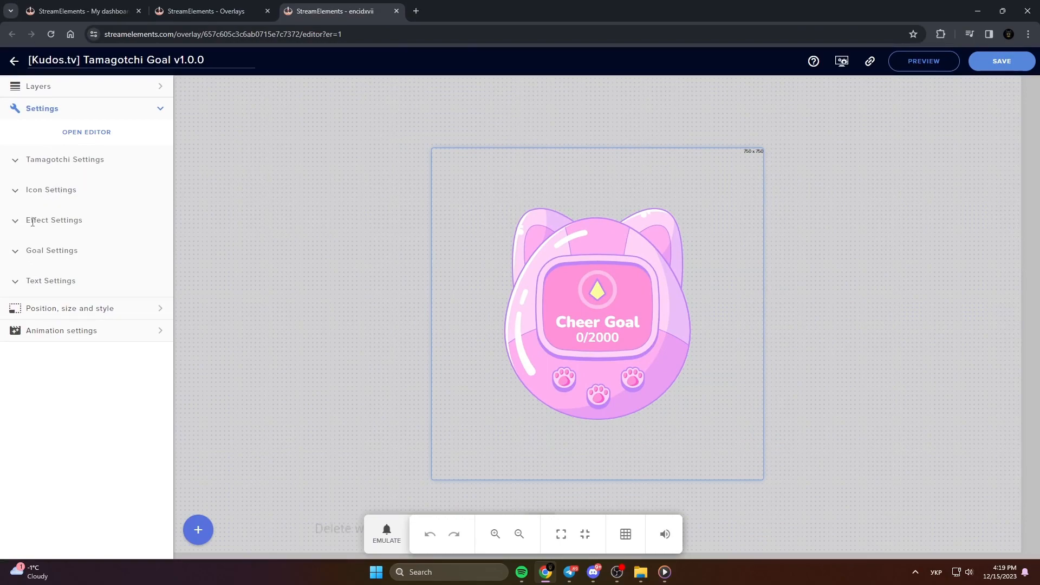
left_click(51, 251)
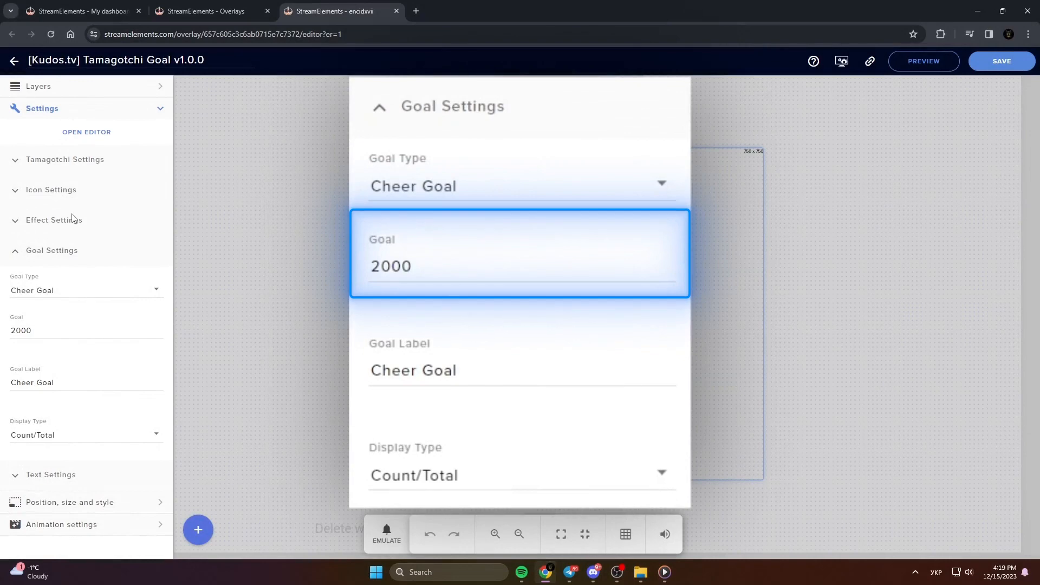
left_click(520, 370)
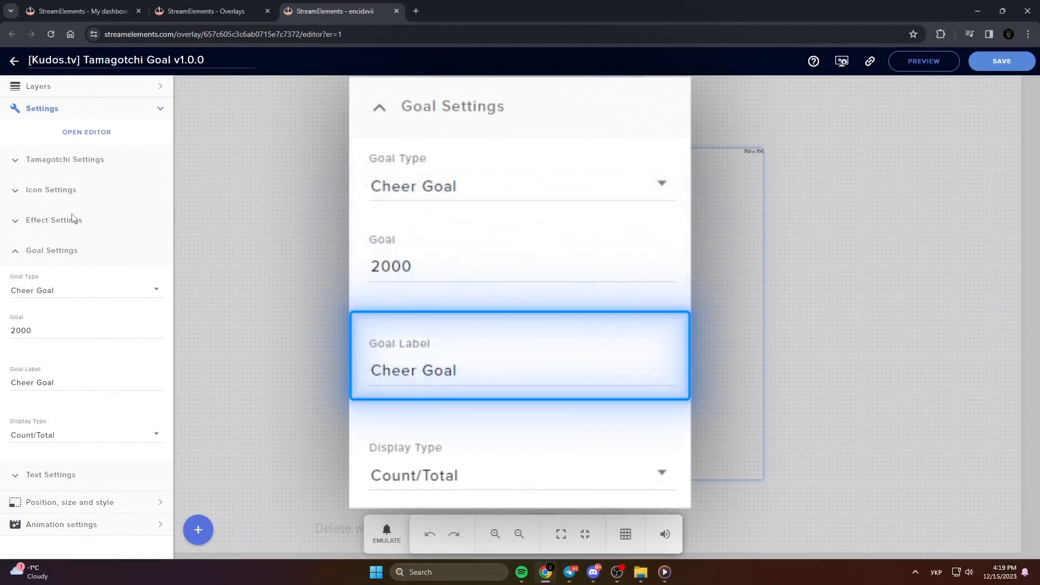
left_click(520, 475)
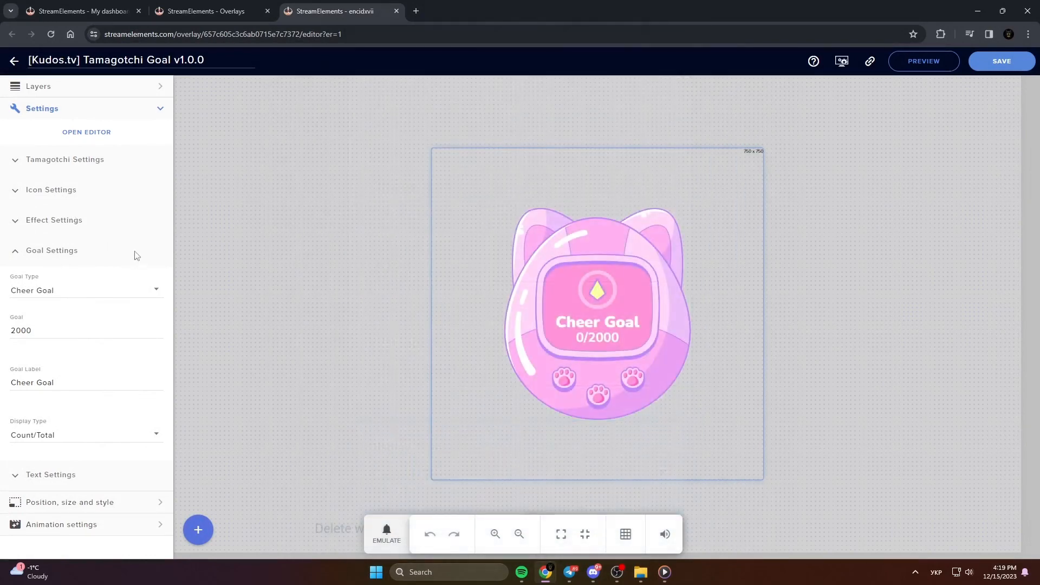
Enter goal amount 1000, label 'Your Goal', and Percentage display type
left_click(85, 290)
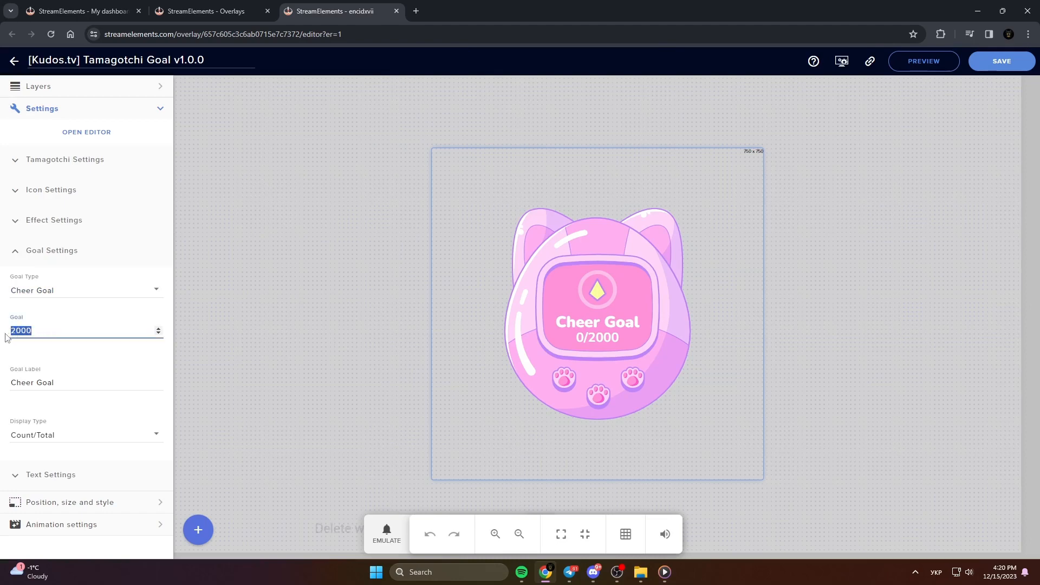
type("1000")
left_click(86, 383)
type("Your Go")
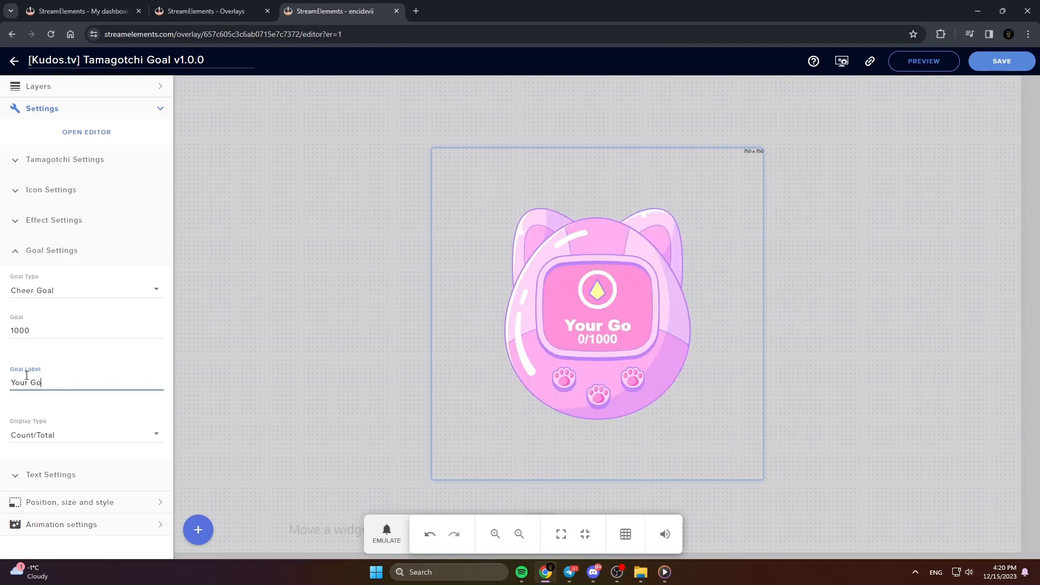
type("al")
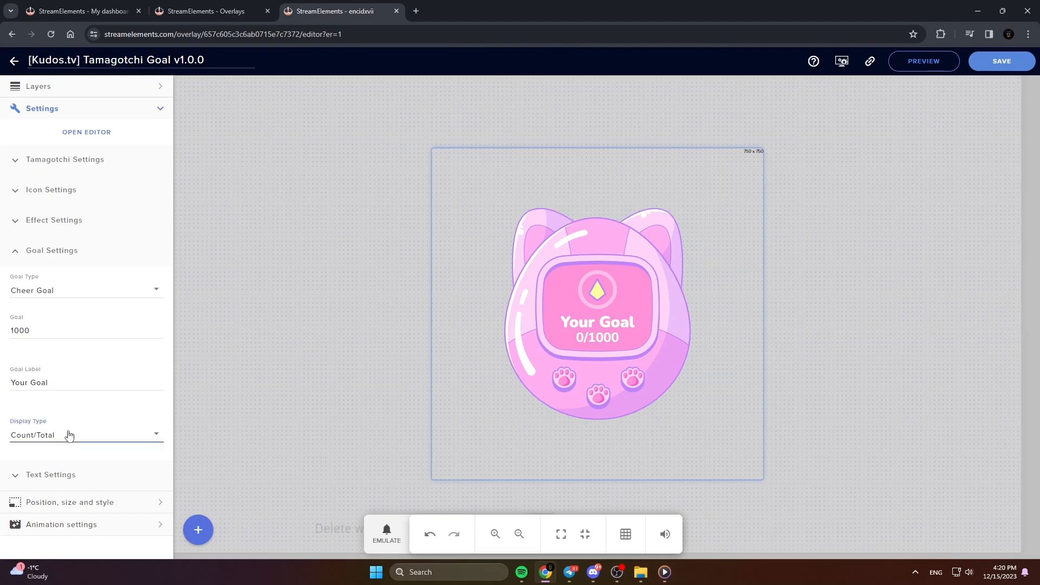
left_click(85, 434)
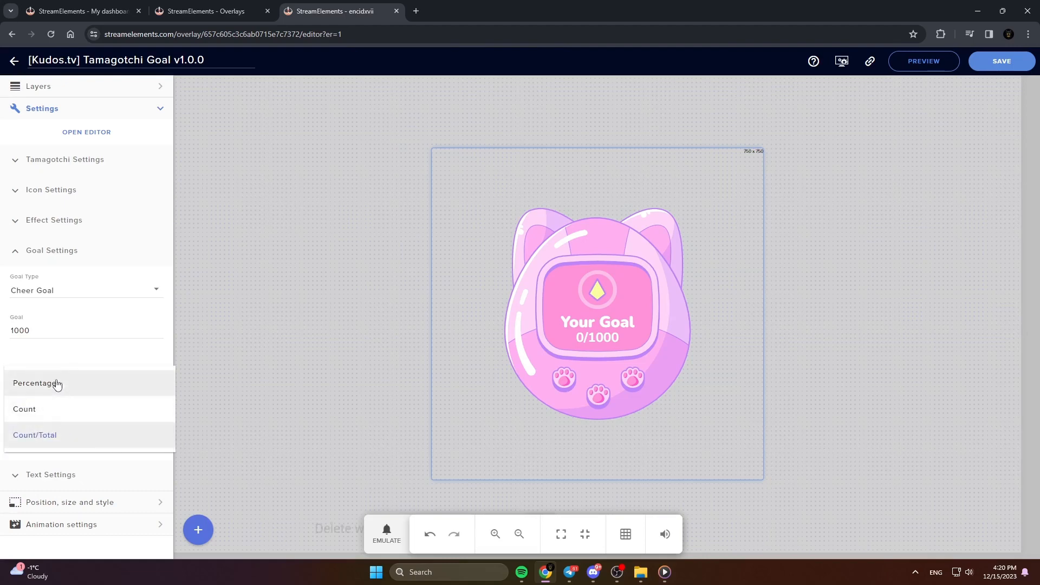
left_click(38, 383)
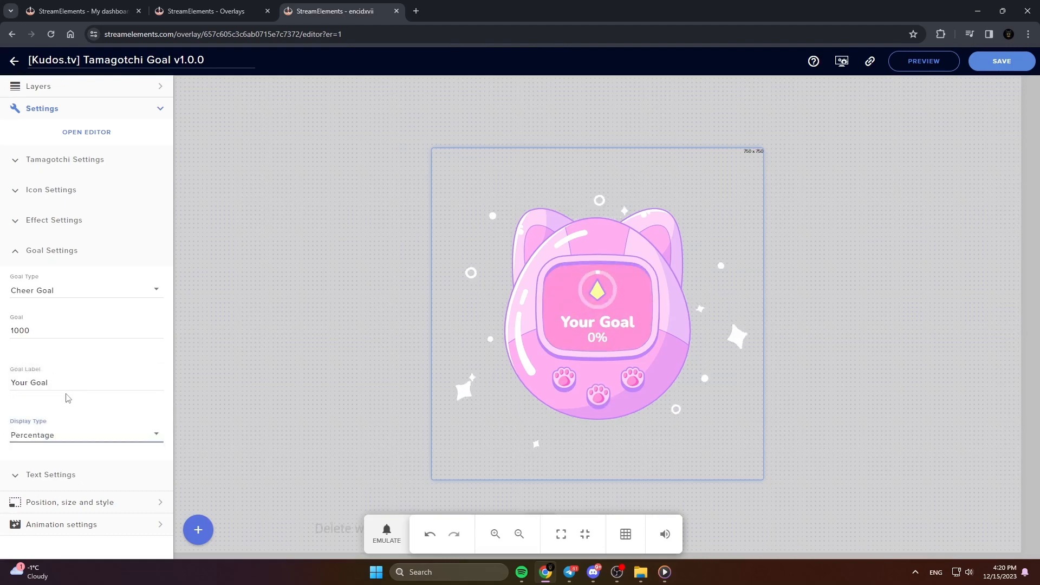
left_click(51, 250)
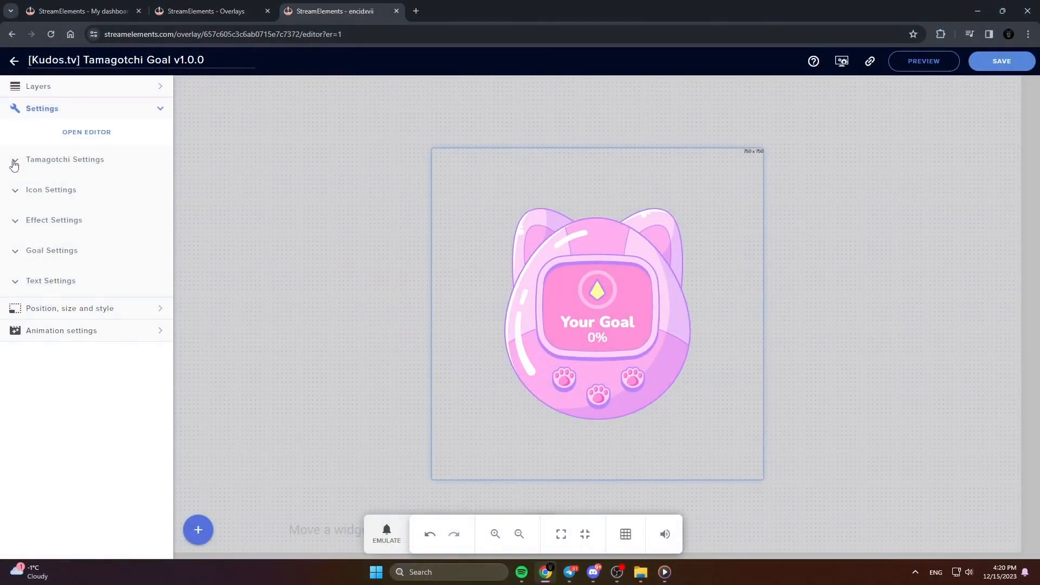
In Tamagotchi Settings, pick a new outline colour in the colour picker
left_click(64, 159)
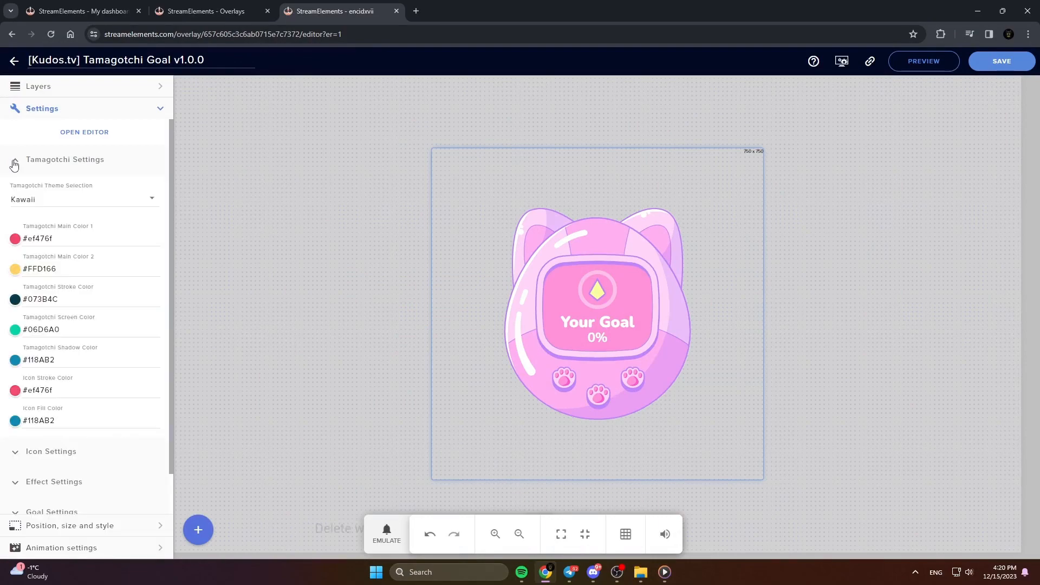
left_click(84, 199)
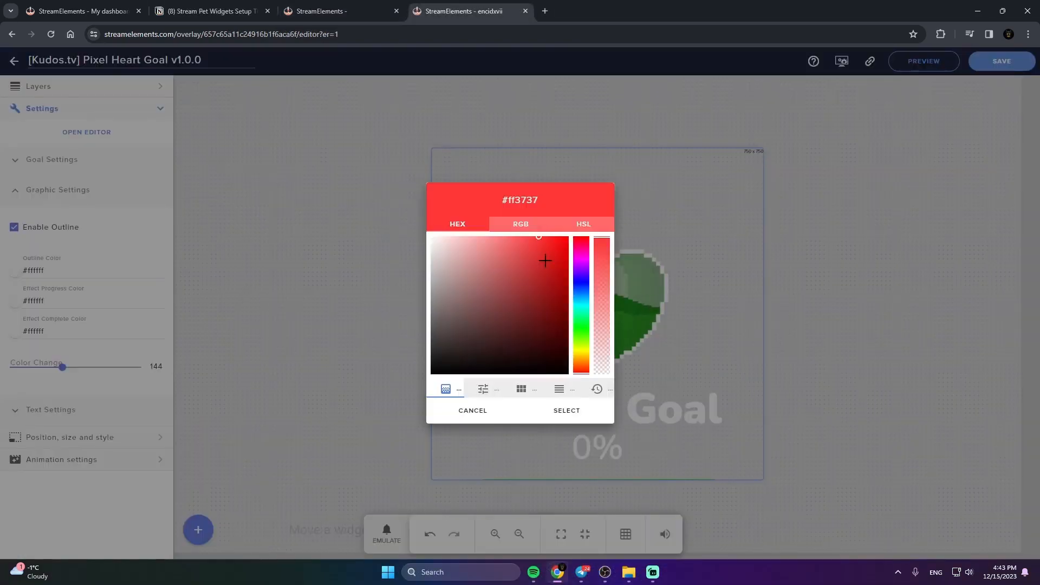
left_click(565, 410)
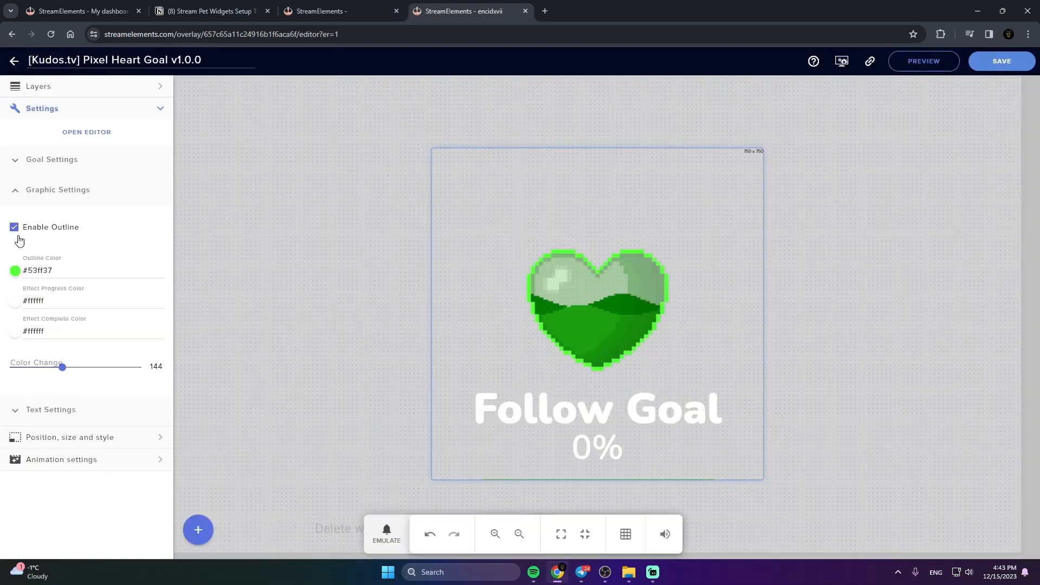
left_click(13, 227)
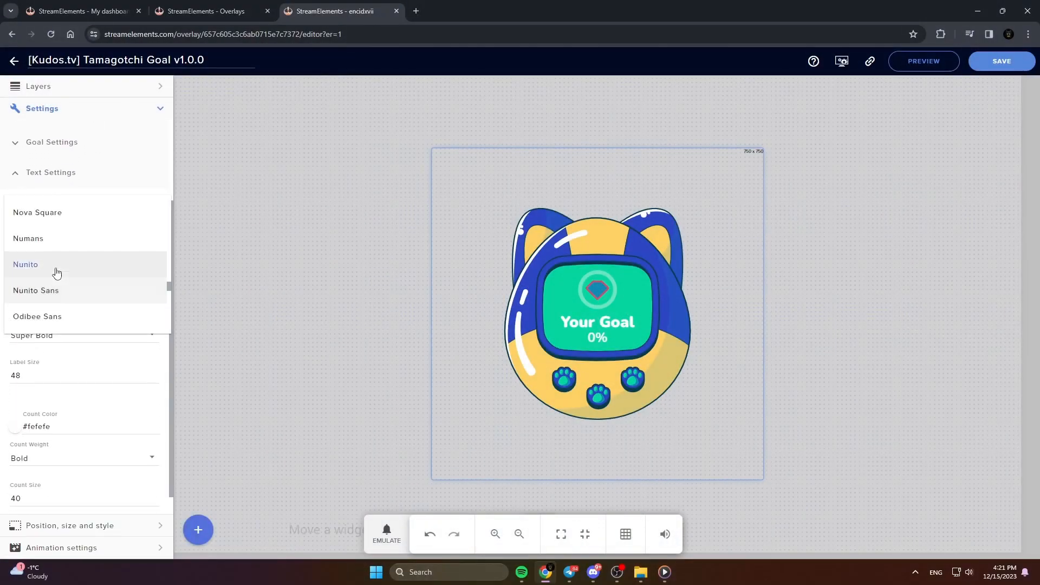
Give the Tamagotchi label and count text pale blue colours
scroll("down", 3)
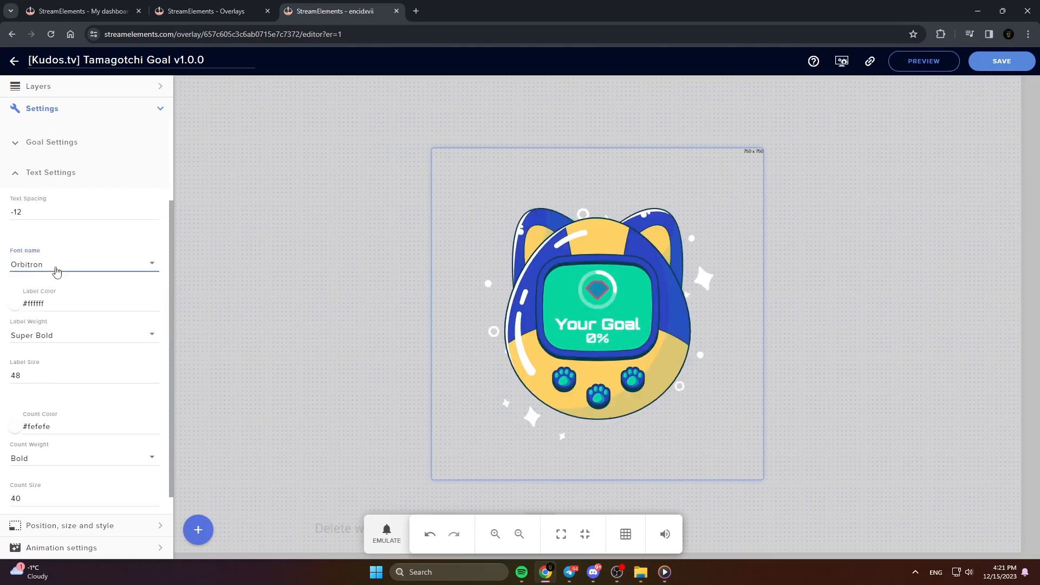
left_click(33, 304)
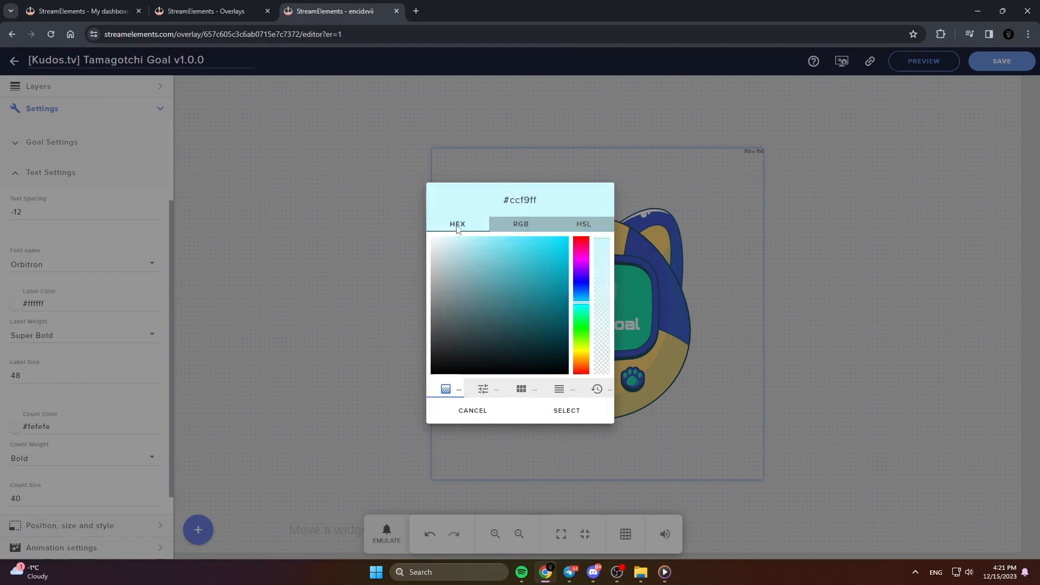
left_click(566, 410)
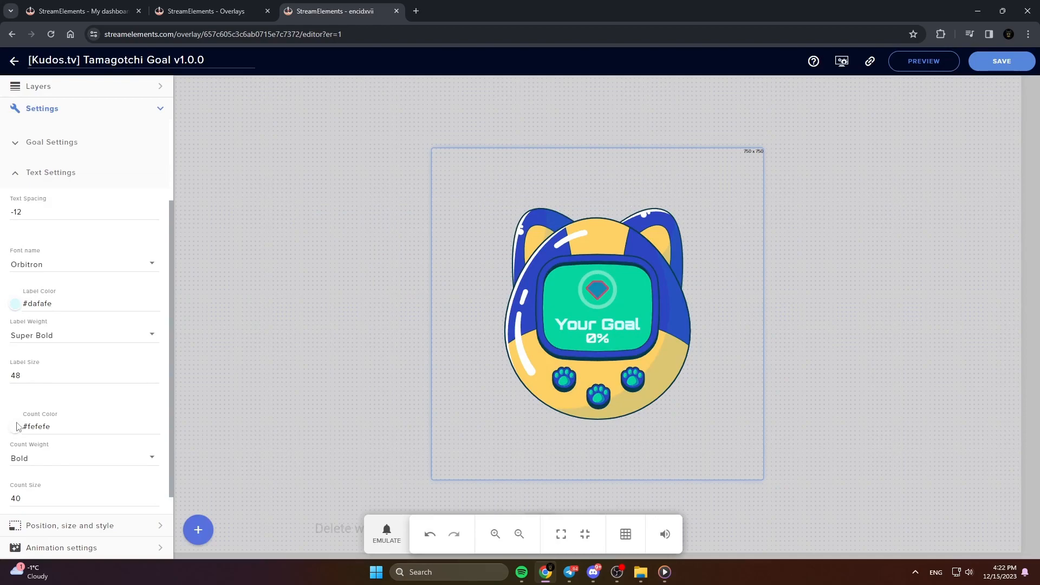
left_click(15, 427)
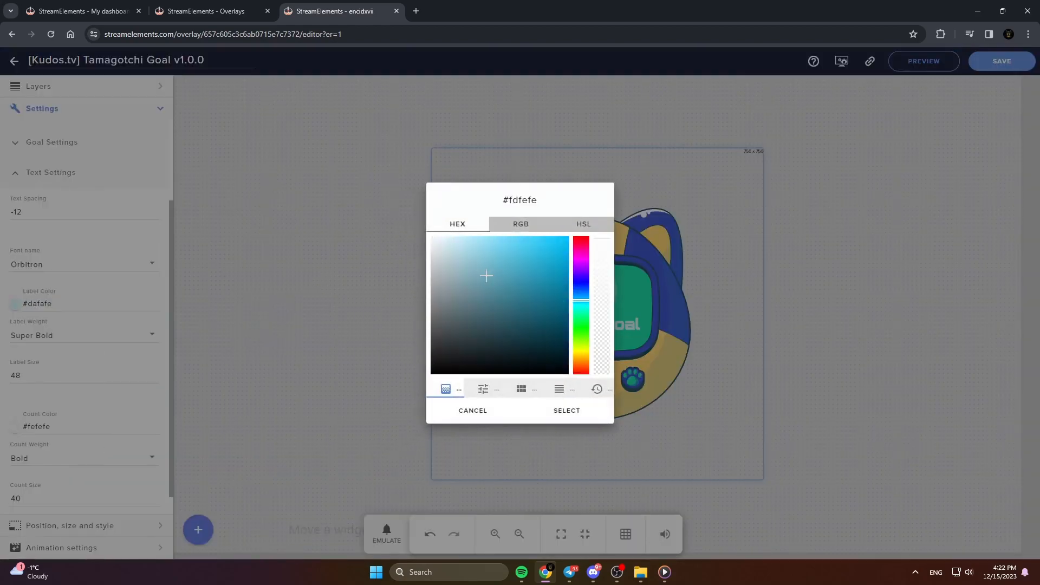
left_click(566, 410)
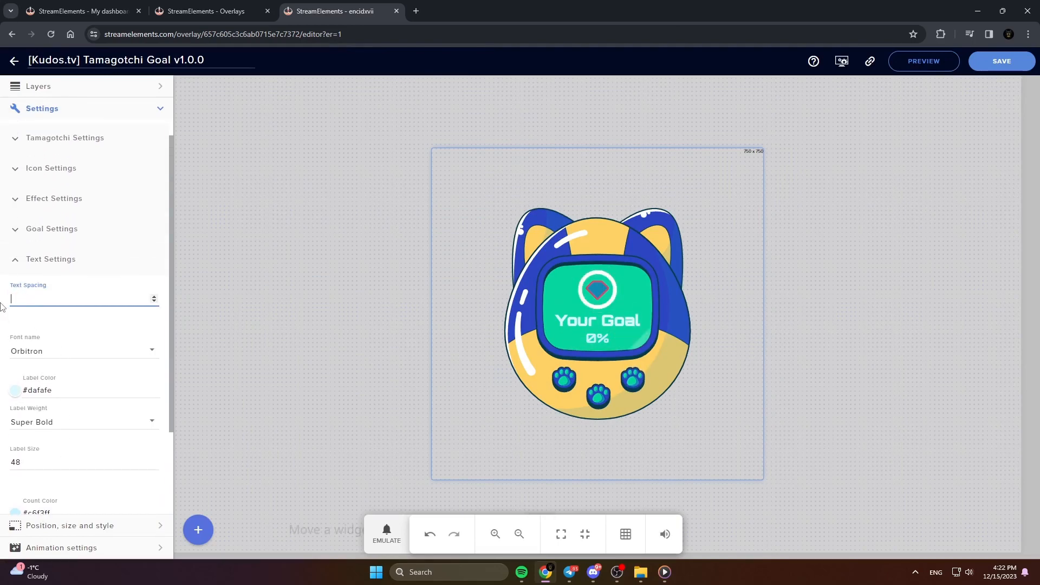
left_click(1001, 60)
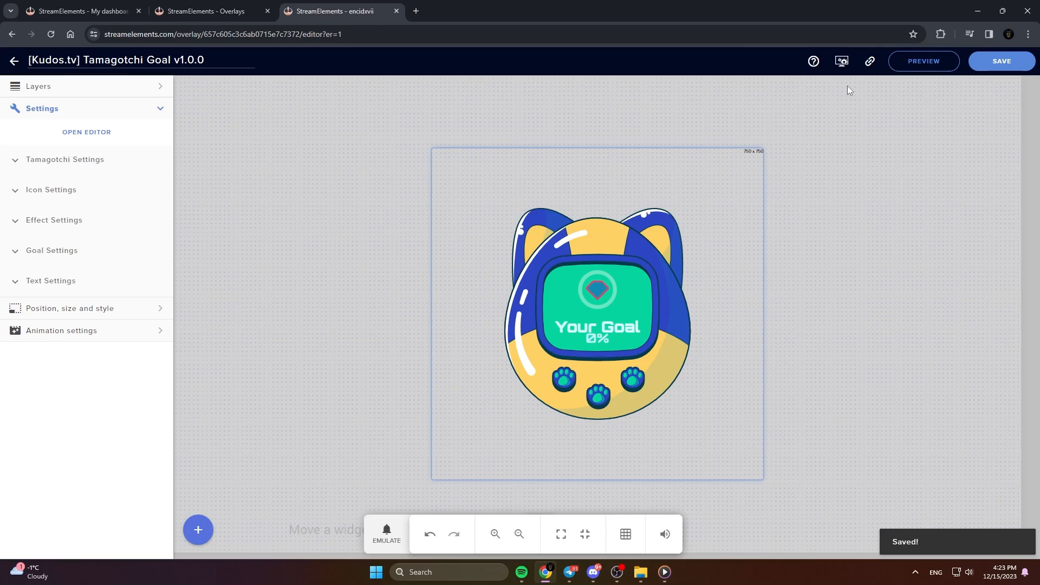
mouse_move(841, 61)
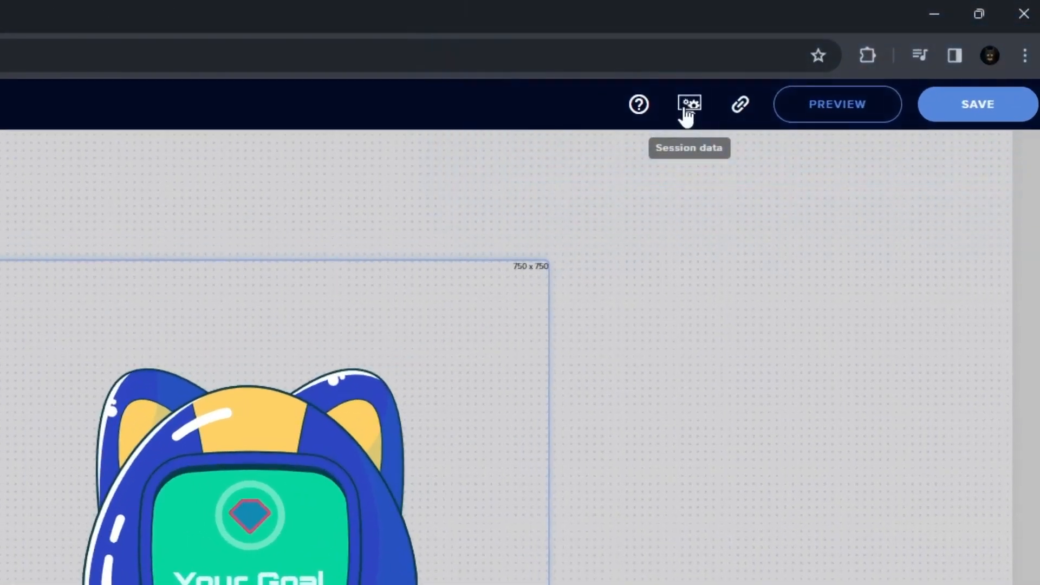
Reset all goals from Session data's Goals tab, confirm, and save the widget
left_click(689, 104)
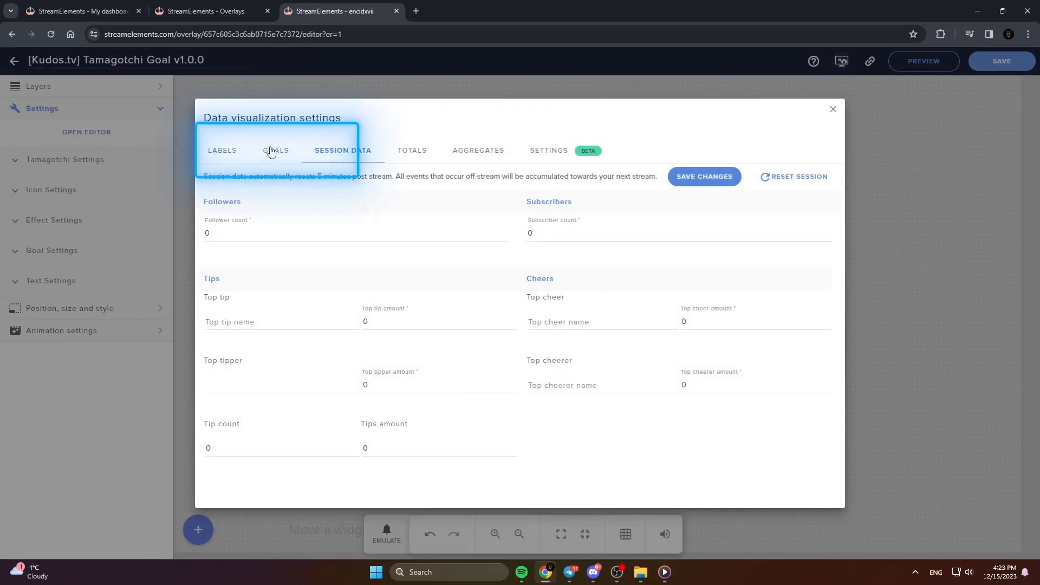
left_click(274, 150)
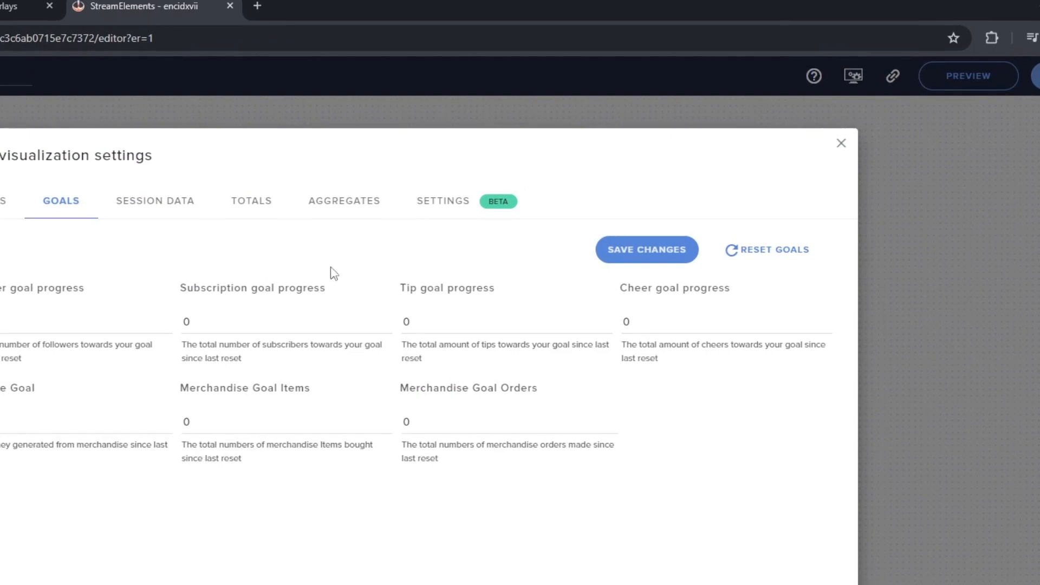
left_click(766, 250)
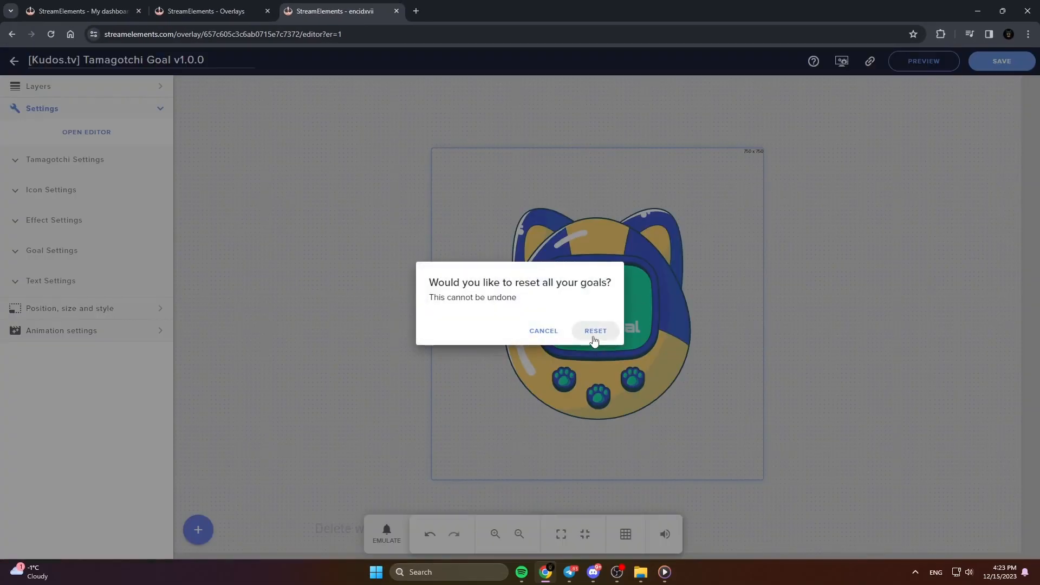
left_click(595, 330)
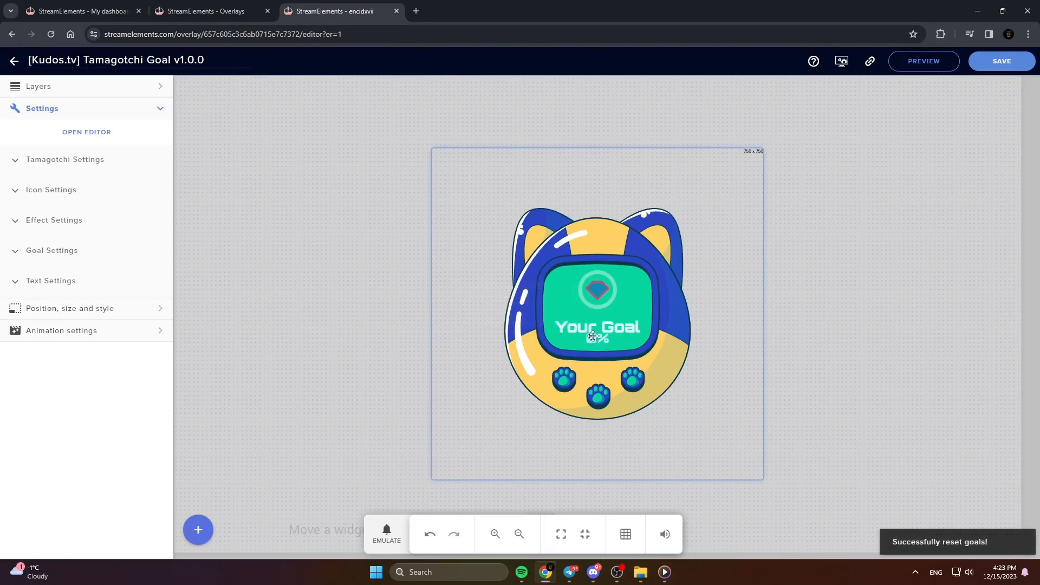
left_click(1001, 60)
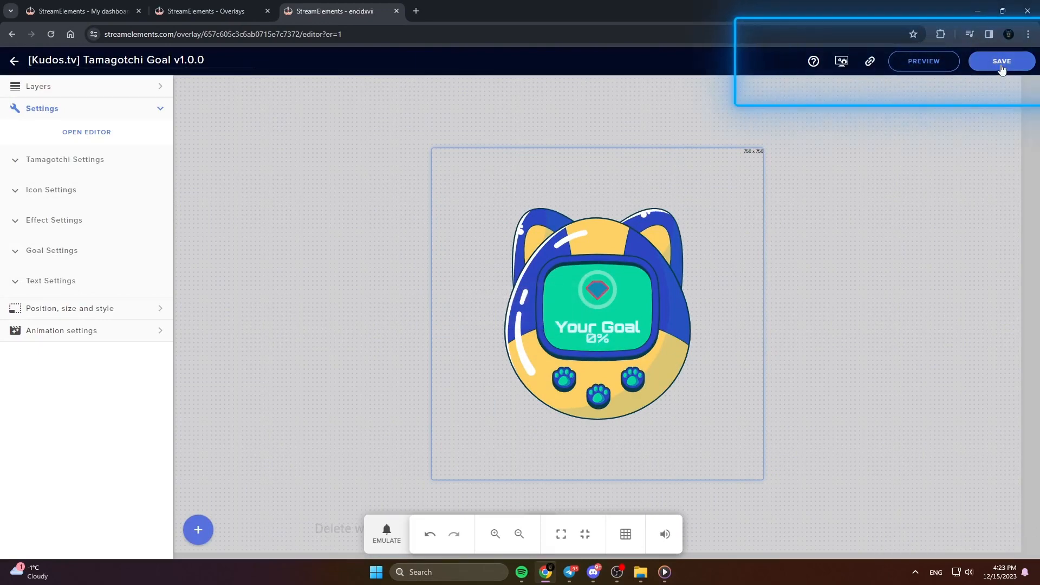
Save the Tamagotchi Goal widget and reload the editor page
left_click(1002, 60)
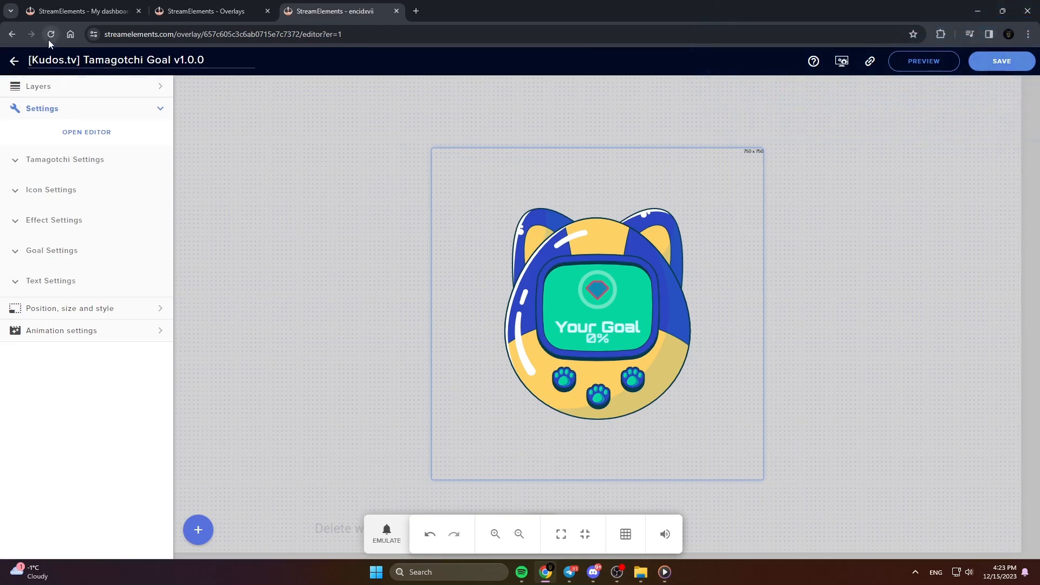
left_click(39, 86)
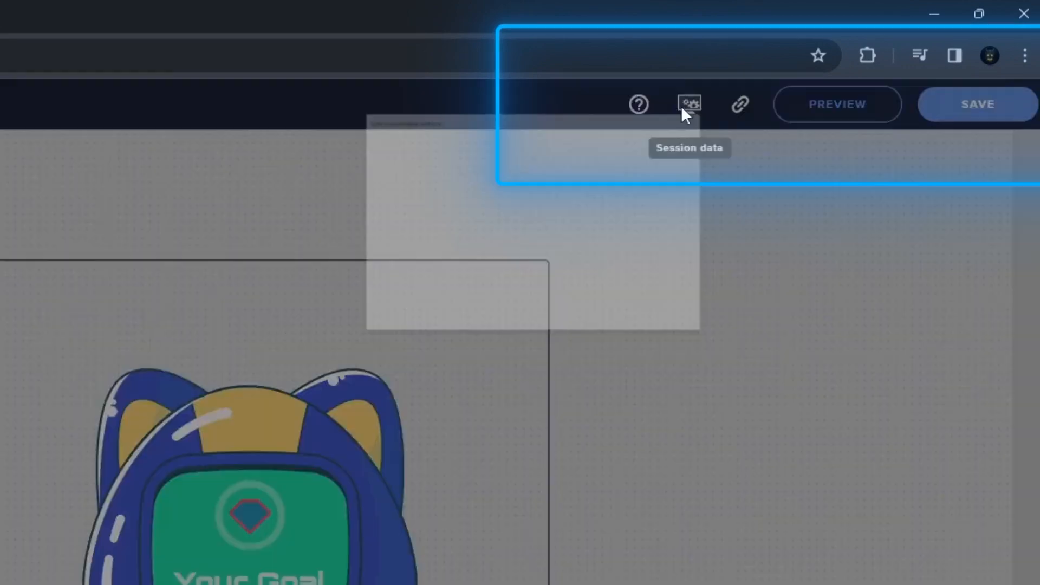
Reset the Tamagotchi widget's session data, confirming so the goal shows 0%
left_click(689, 104)
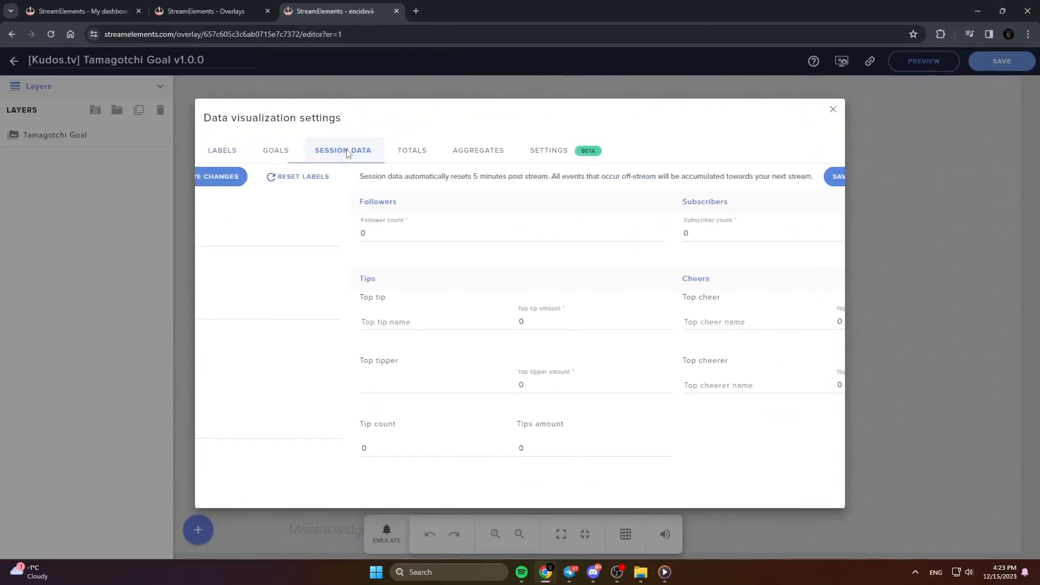
left_click(302, 177)
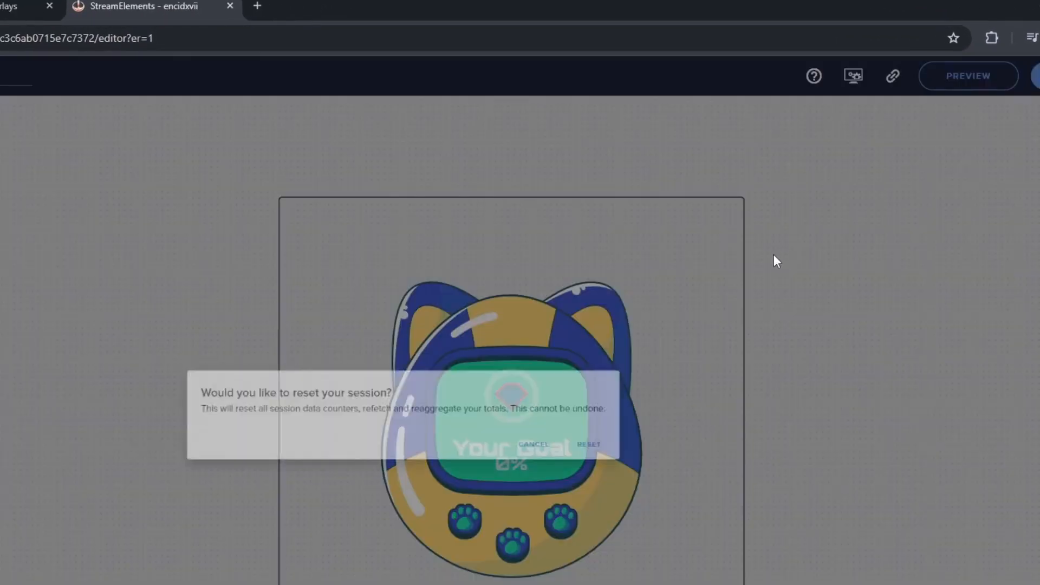
left_click(588, 445)
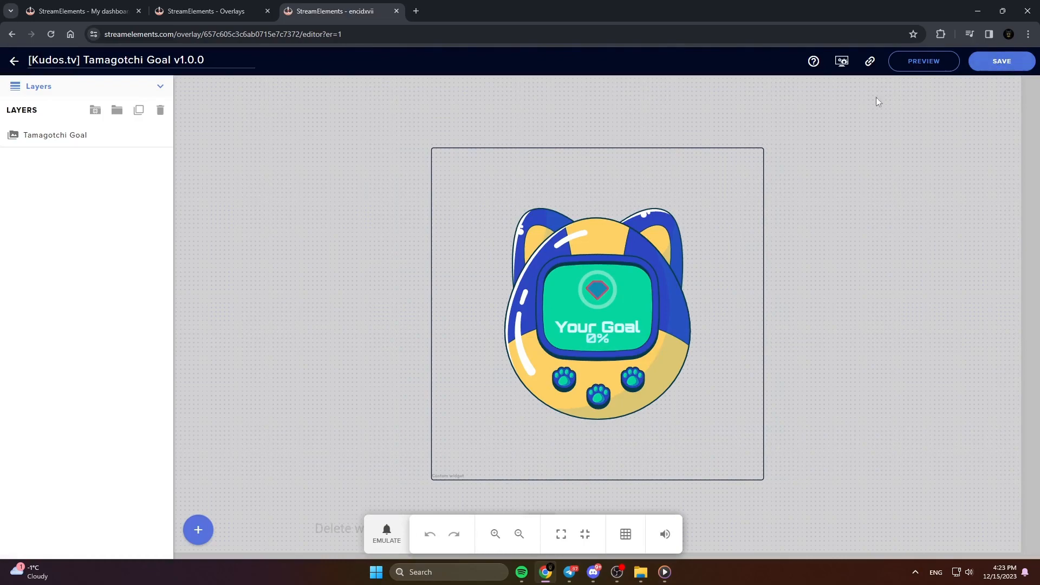
mouse_move(50, 34)
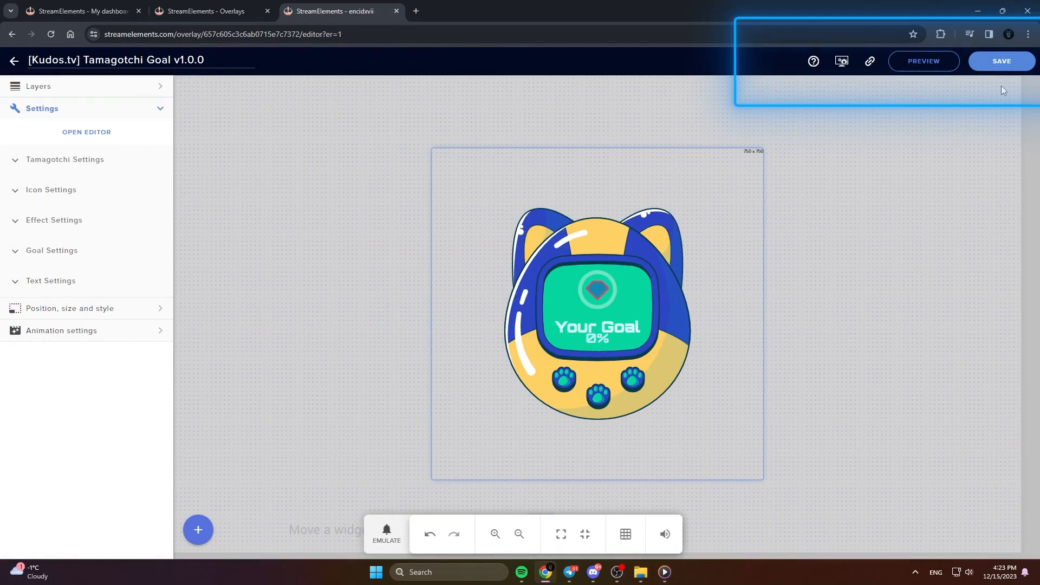
mouse_move(1001, 61)
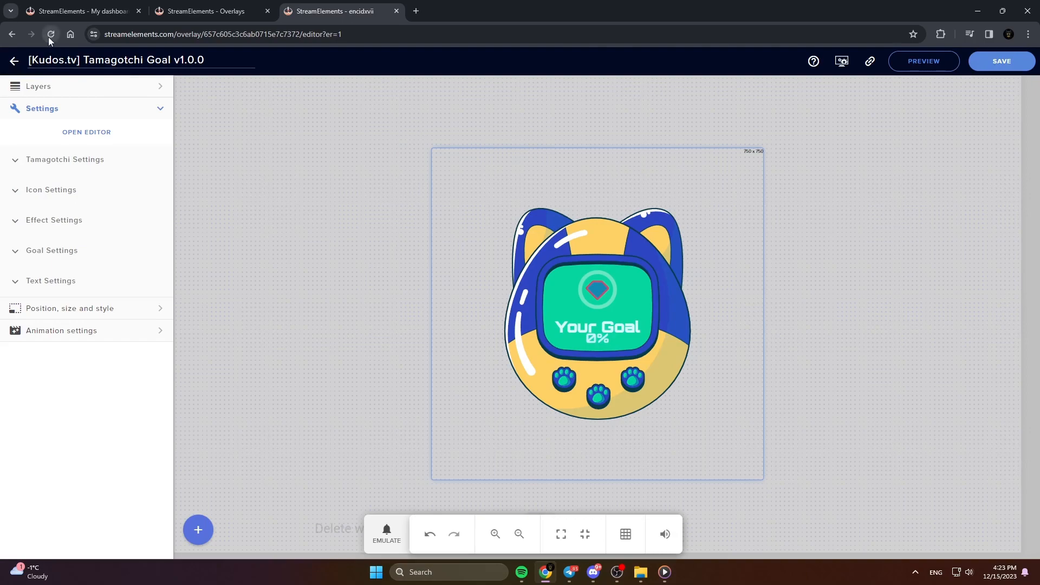
Reload the saved widget editor and copy the overlay URL to the clipboard
left_click(38, 86)
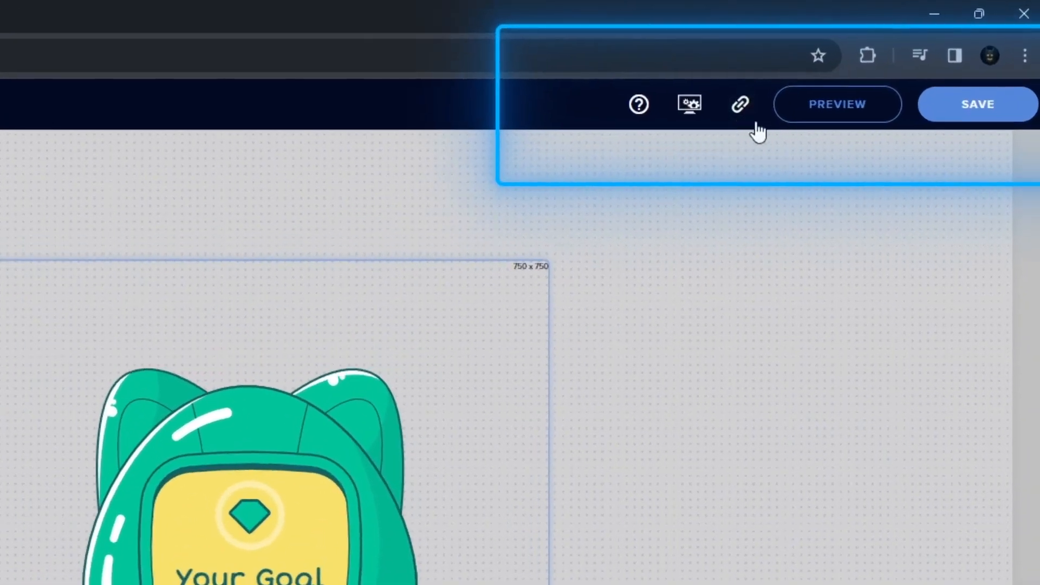
left_click(977, 104)
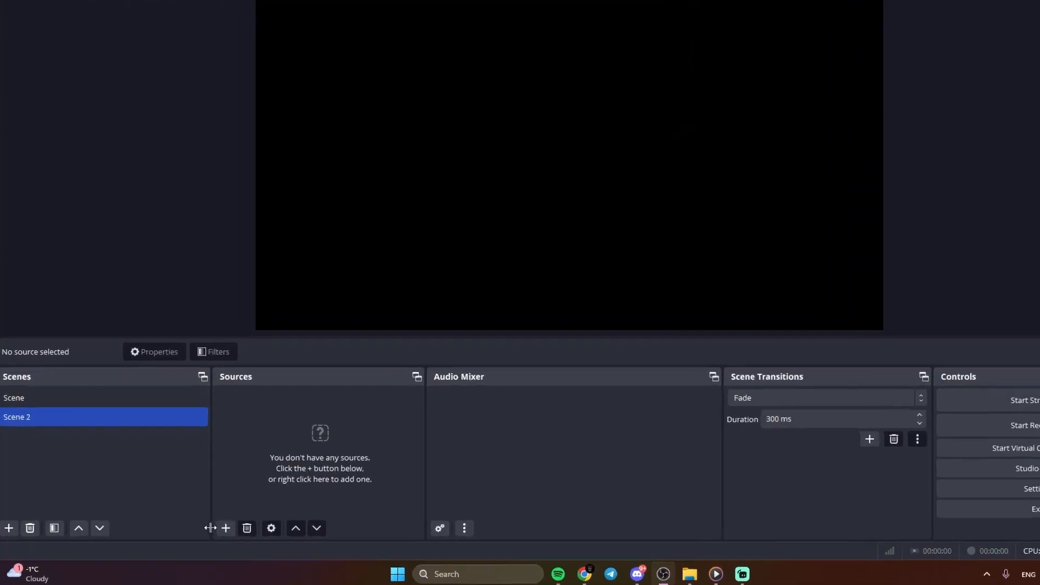
Add a browser source named 'Your Widget' to OBS Scene 2
left_click(226, 528)
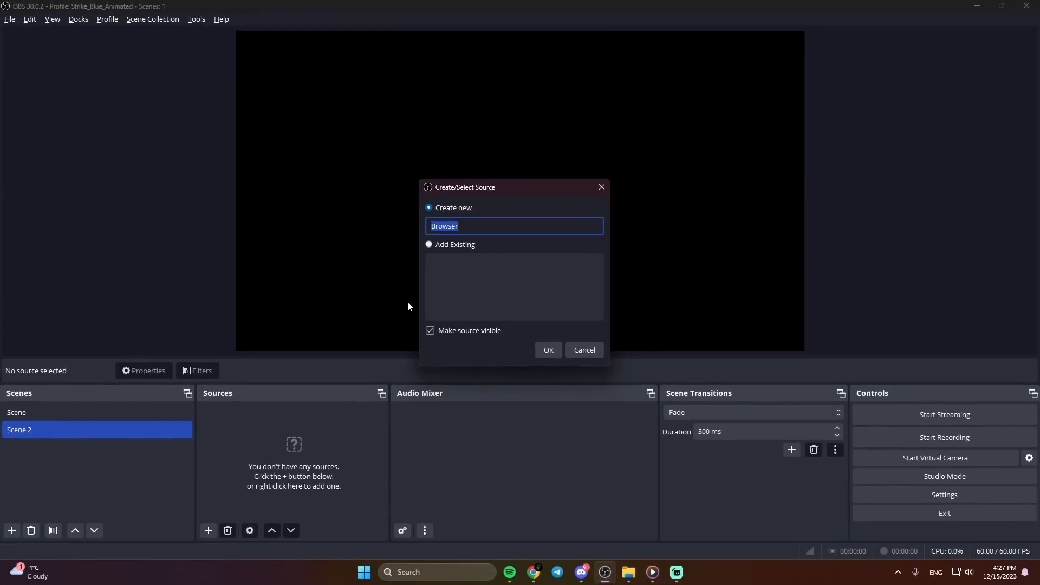
type("Your")
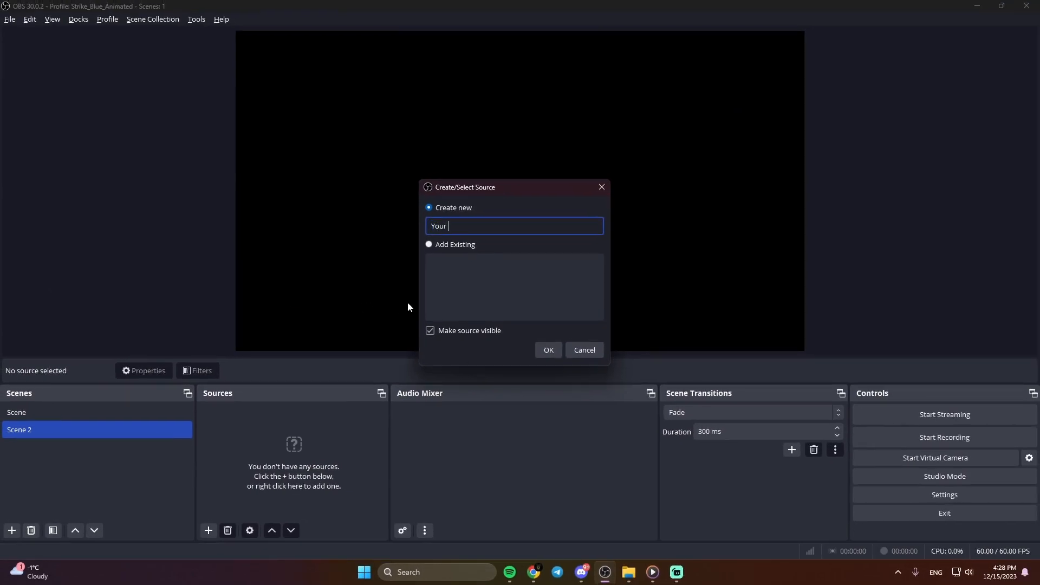
left_click(548, 350)
type("1")
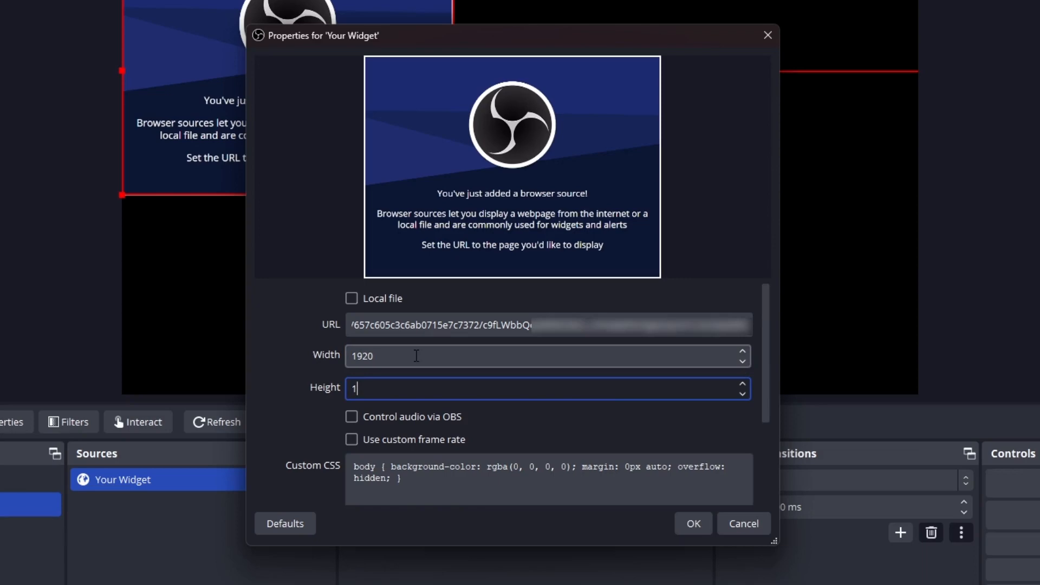
Set the Your Widget source height to 1080, recopy the overlay URL, and switch to Streamlabs
type("080")
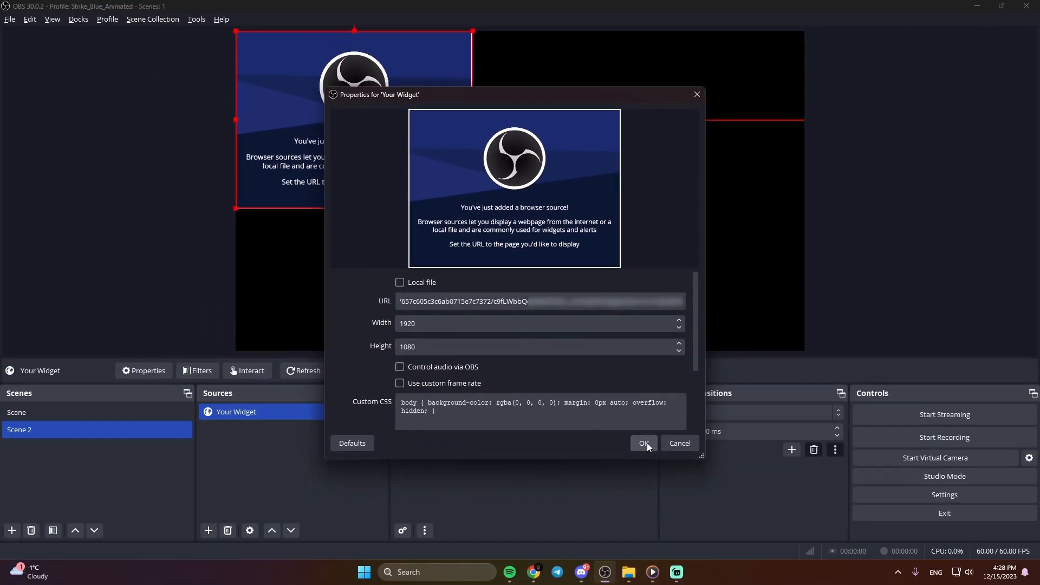
left_click(642, 443)
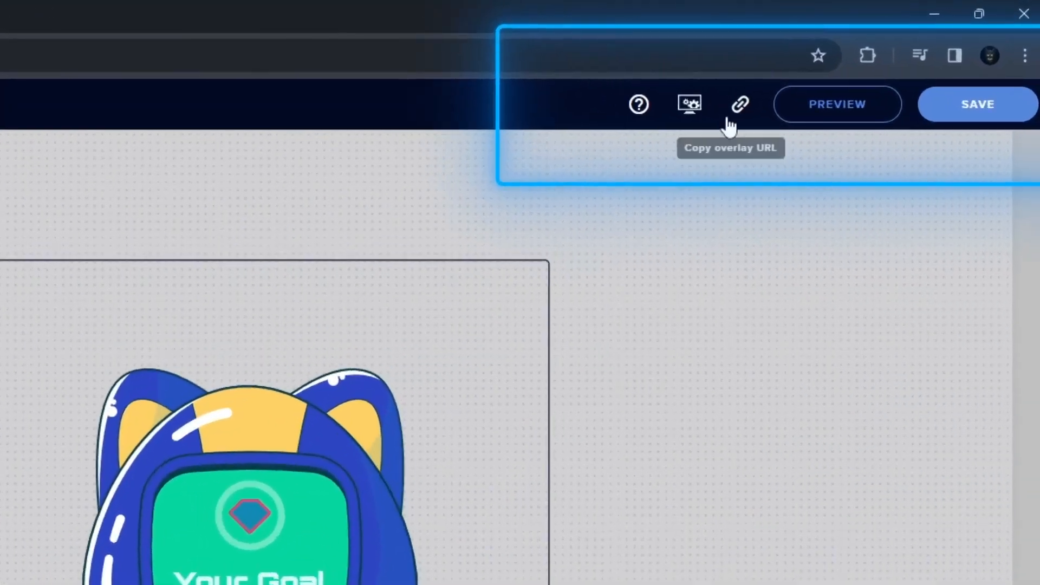
left_click(739, 104)
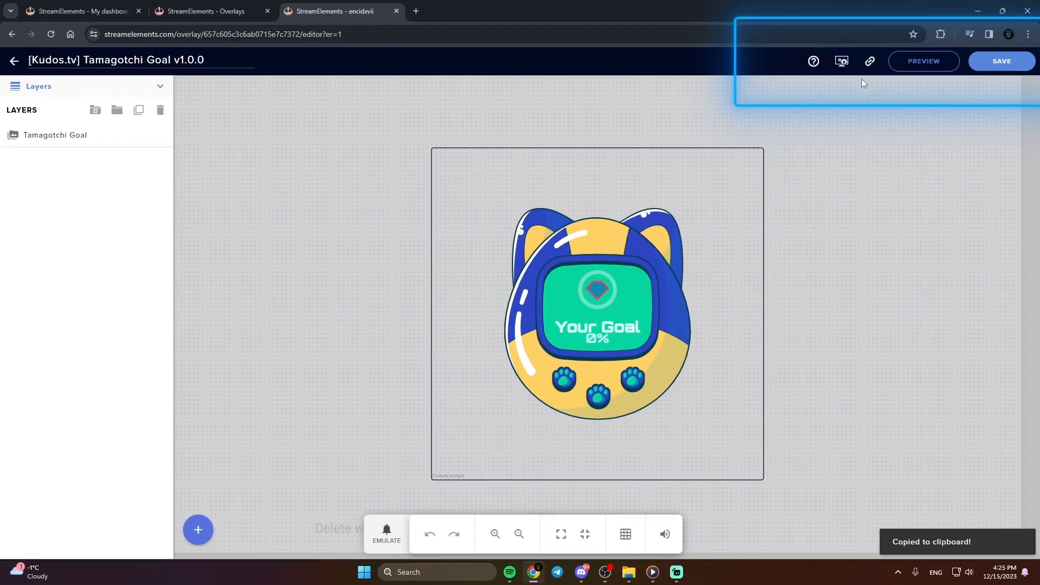
left_click(676, 572)
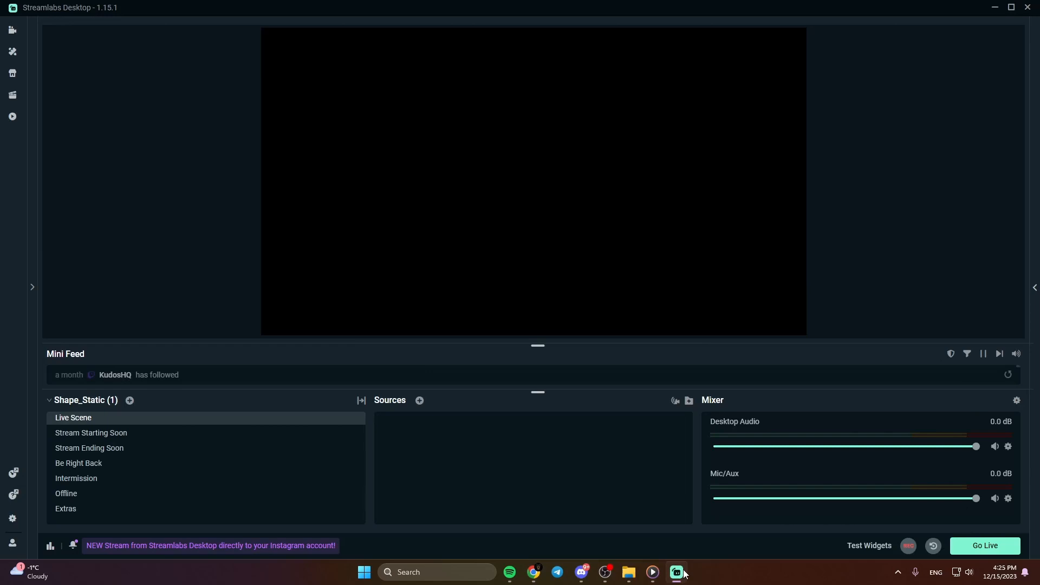
Add a Browser Source named 'Your...' to the Streamlabs Live Scene
left_click(419, 400)
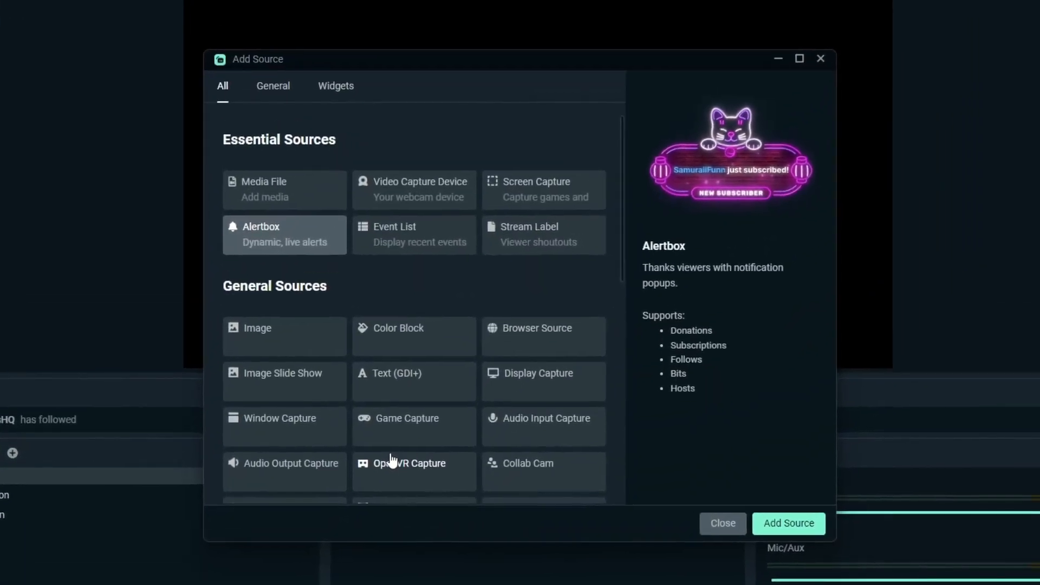
left_click(543, 328)
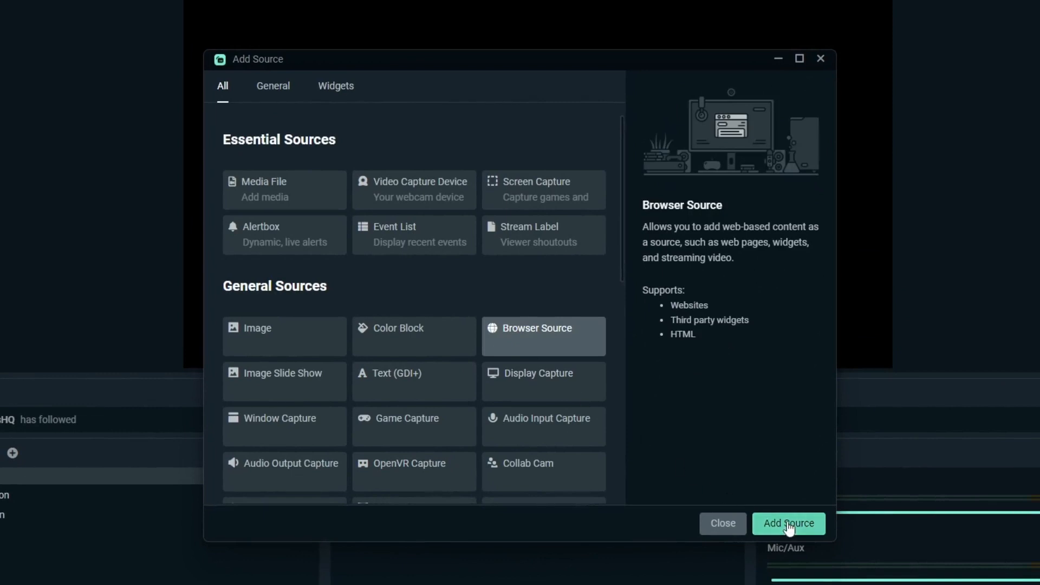
left_click(788, 523)
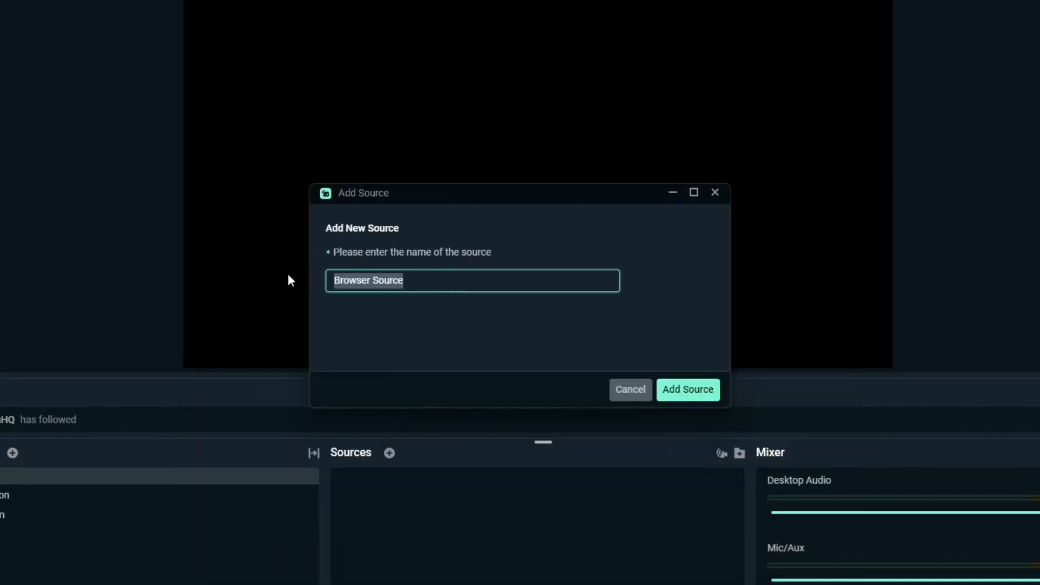
type("Your")
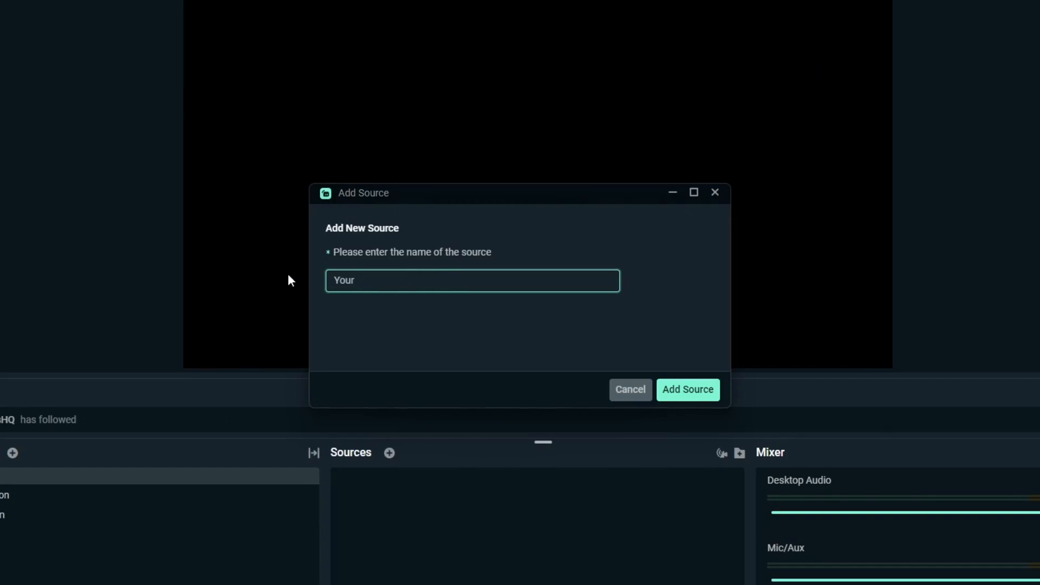
left_click(688, 390)
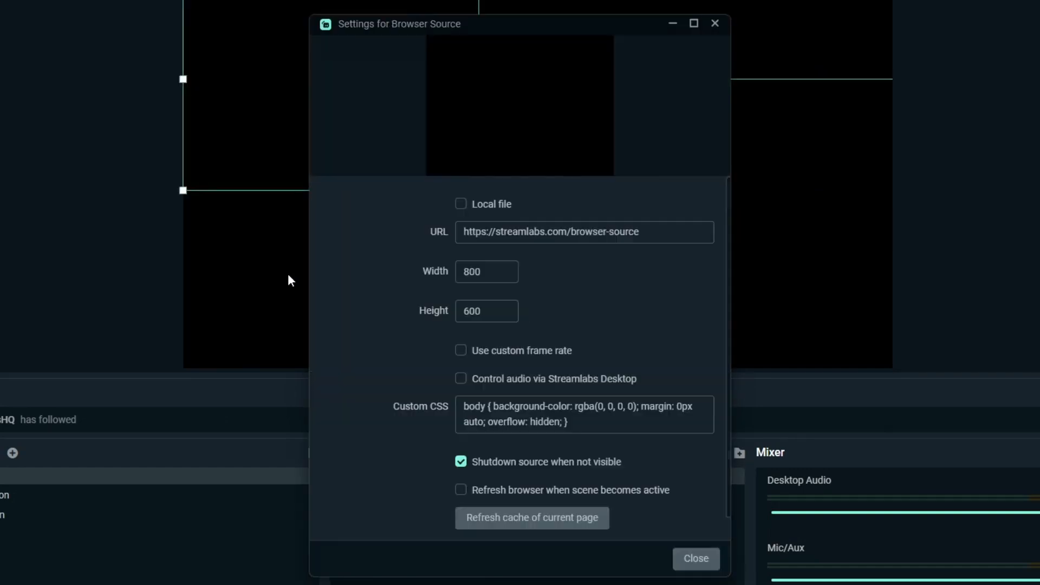
Size the Streamlabs browser source 1920×1080, paste the overlay URL, and pick the Goth theme
left_click(484, 272)
type("1920")
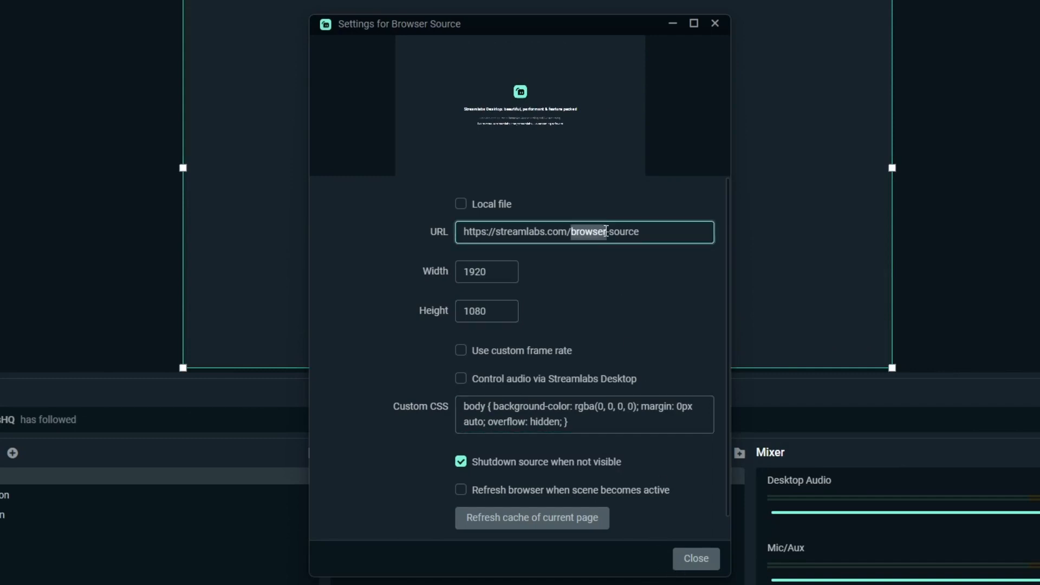
right_click(584, 231)
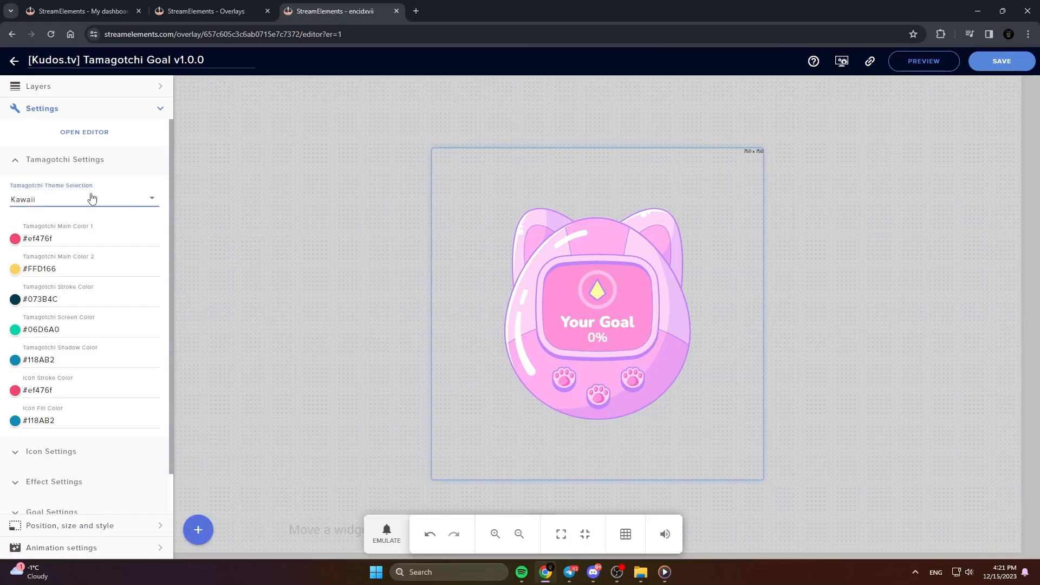
left_click(85, 199)
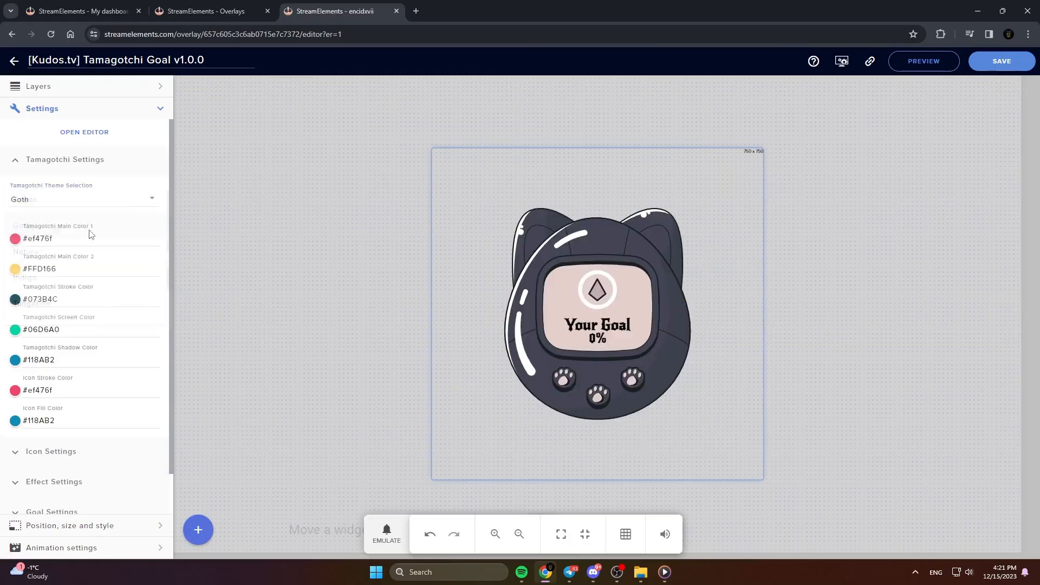
left_click(85, 199)
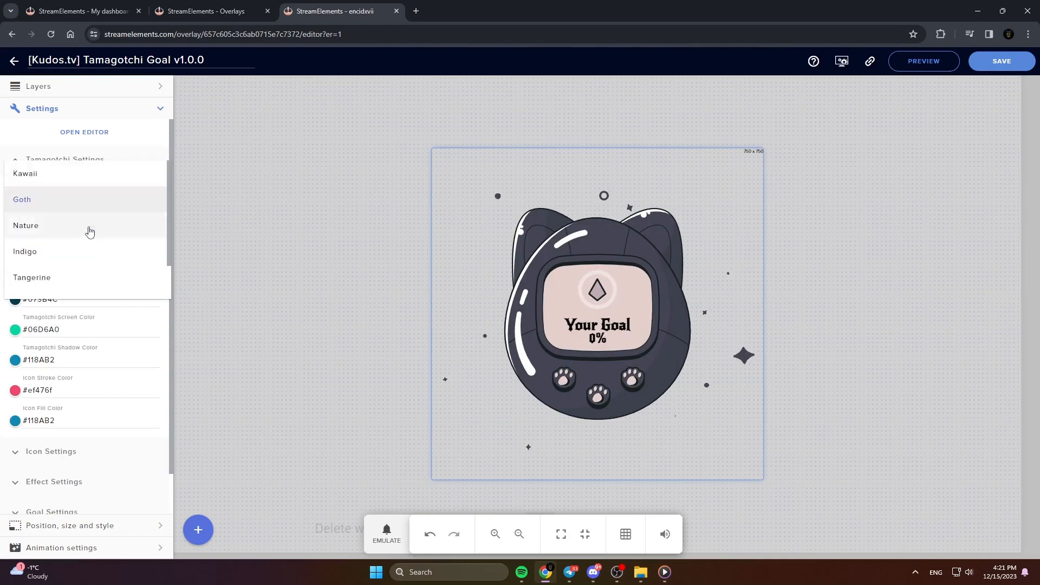